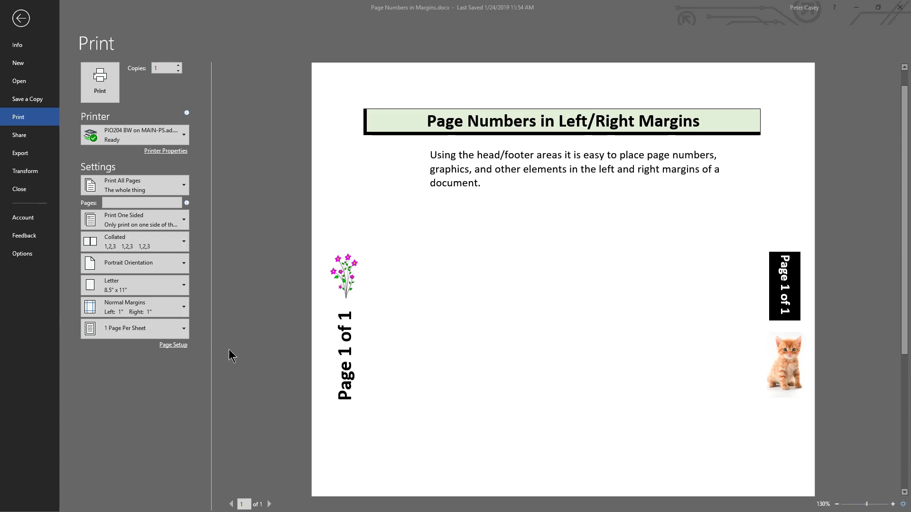
mouse_move(21, 18)
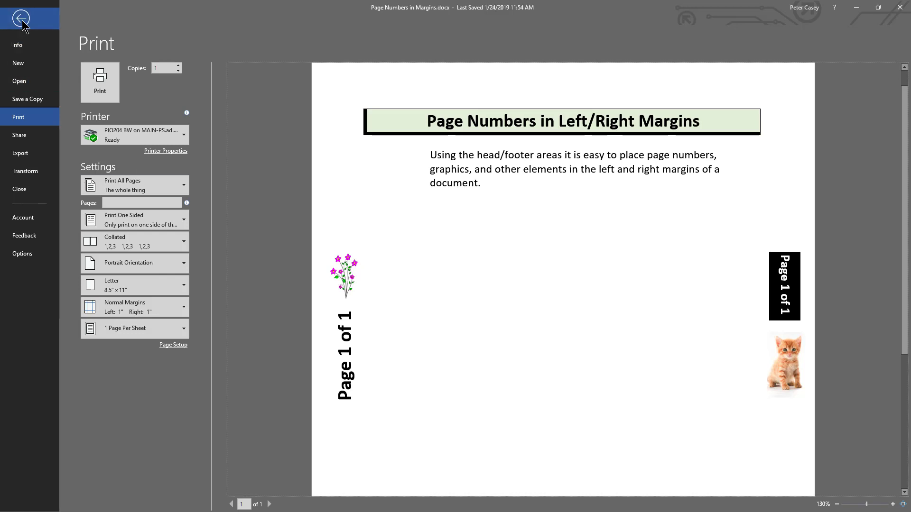
- Exit print preview and return to the example document's editing view
left_click(20, 18)
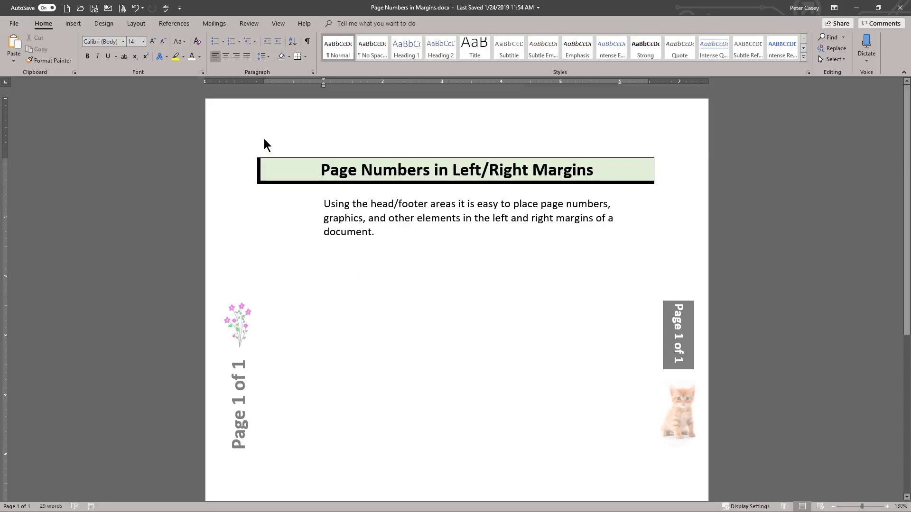
- Put the cursor in the body, then place it inside the opened header
left_click(324, 204)
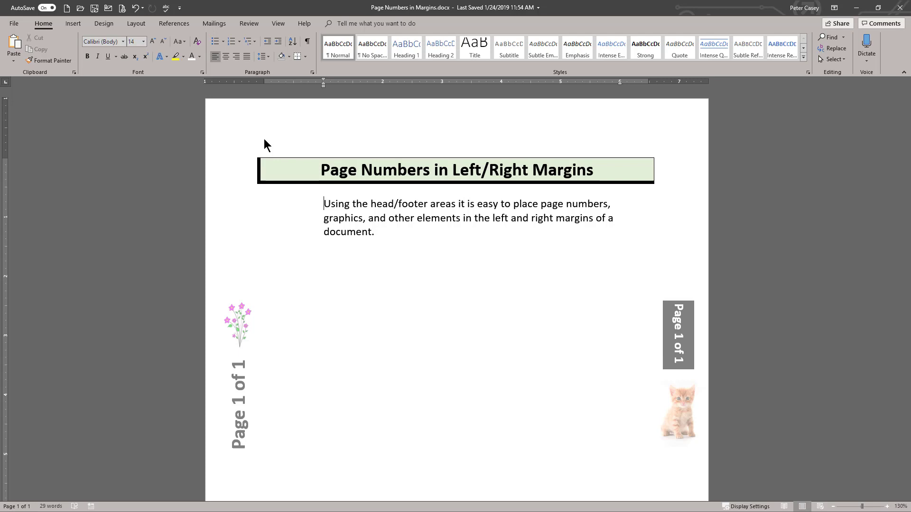
mouse_move(277, 143)
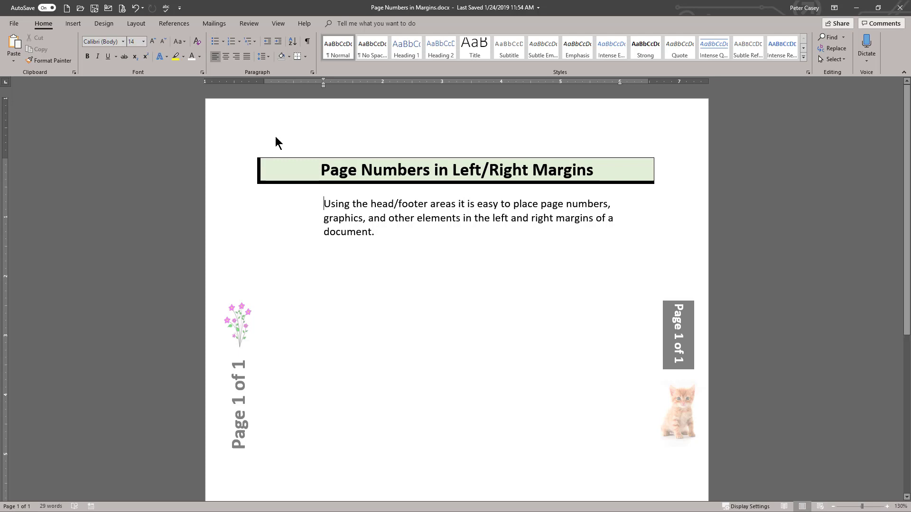
mouse_move(268, 140)
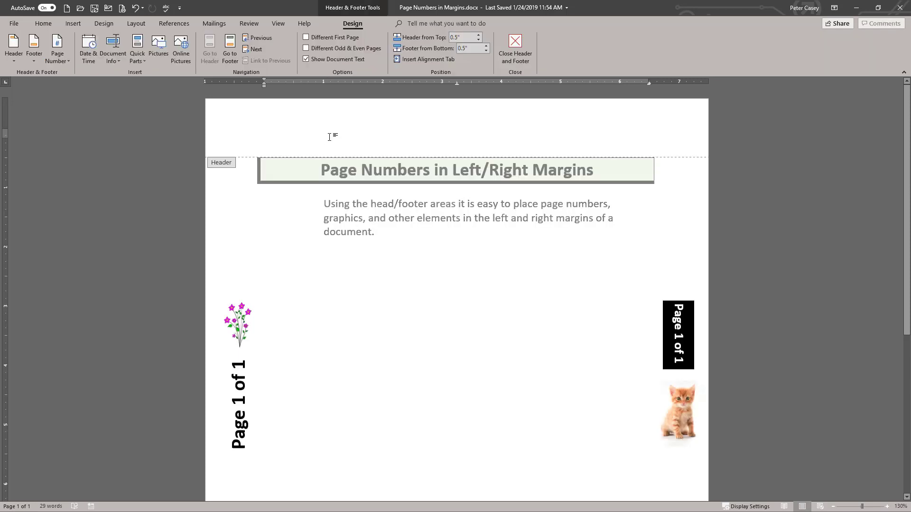
left_click(264, 134)
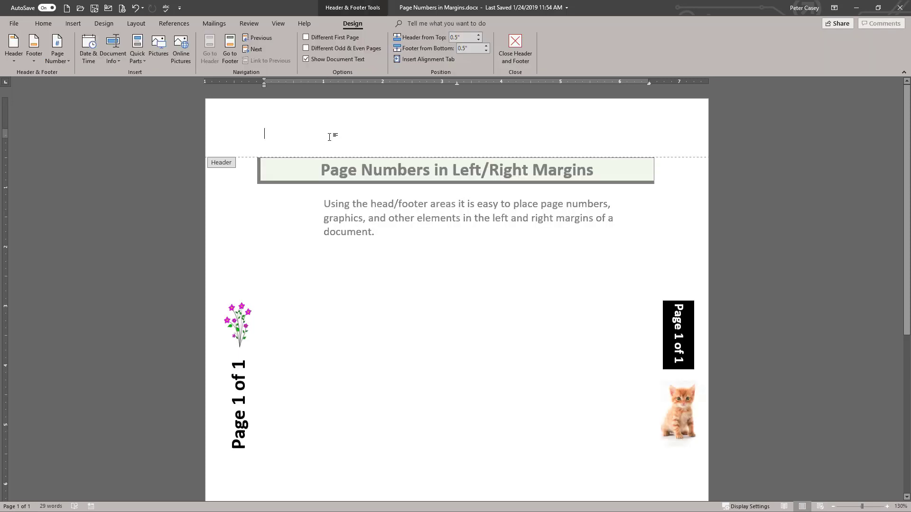
mouse_move(290, 141)
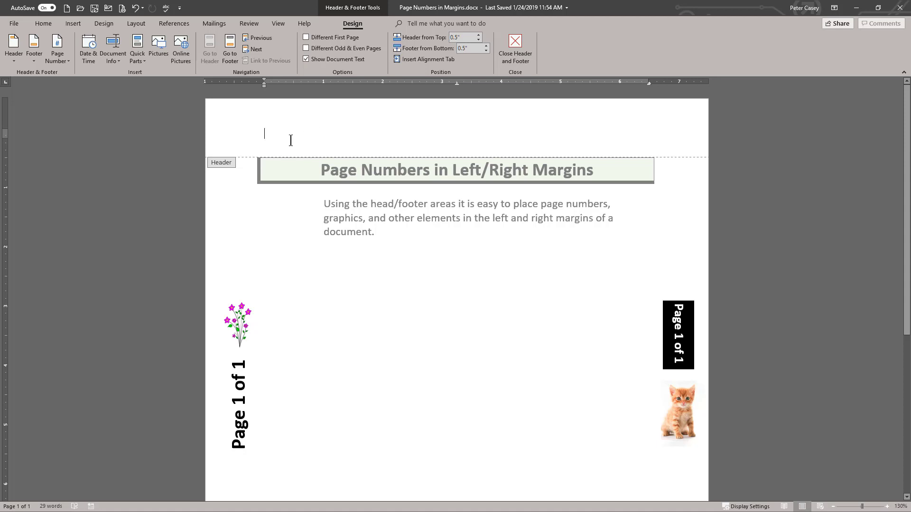
mouse_move(98, 144)
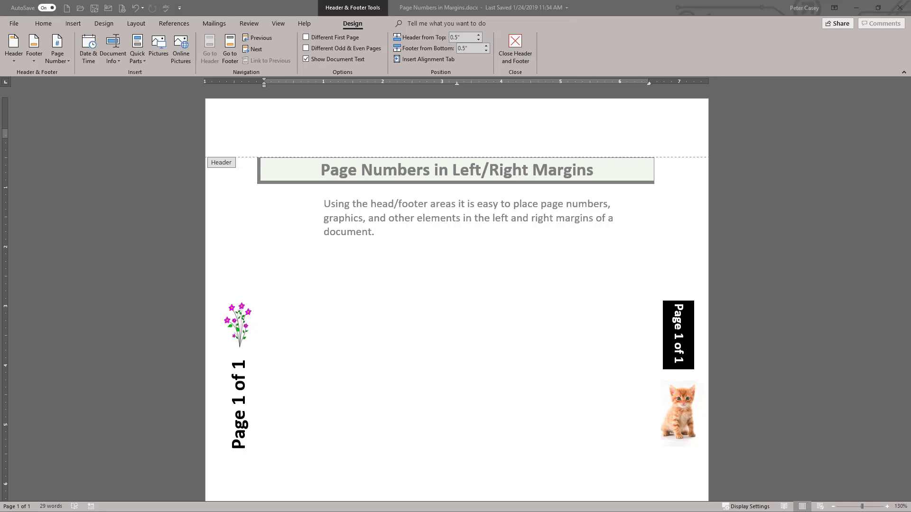
- Switch to the 'Page Numbers in Margins starter.docx' window with its header open
left_click(514, 47)
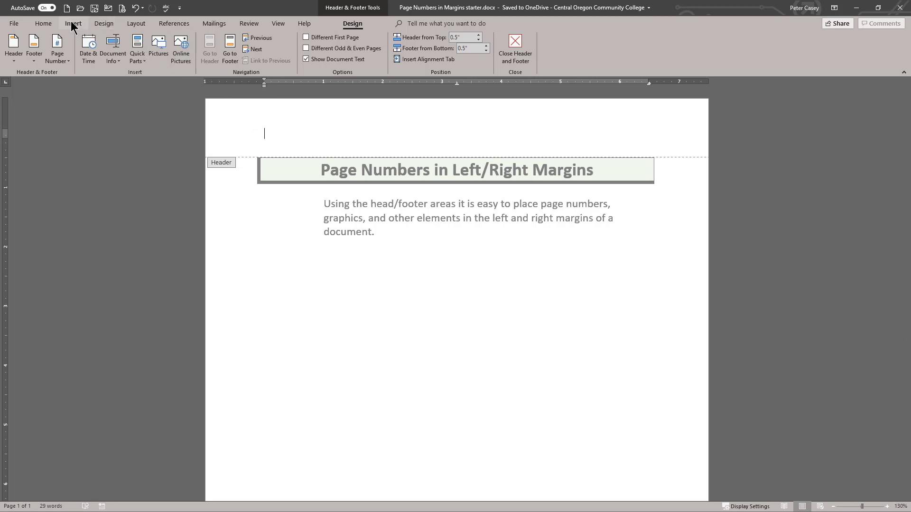
- Insert the red rose image from Online Pictures into the header
left_click(73, 23)
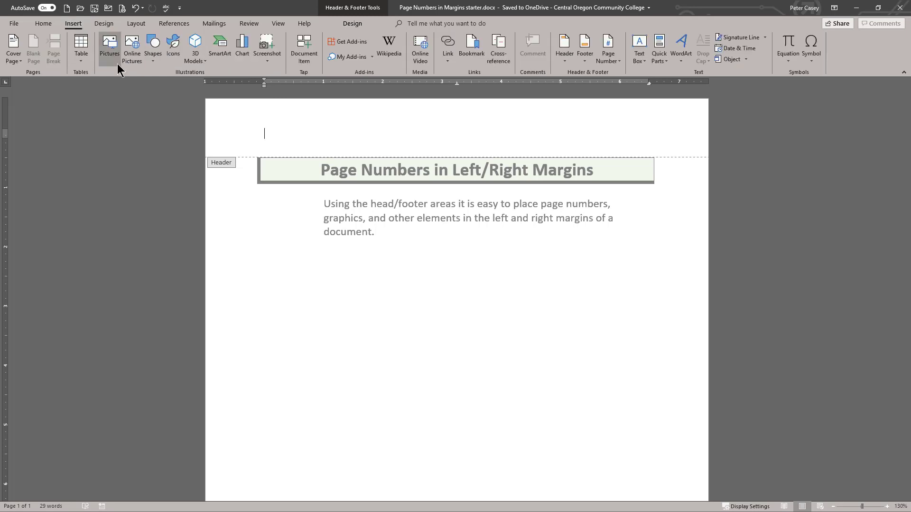
mouse_move(132, 47)
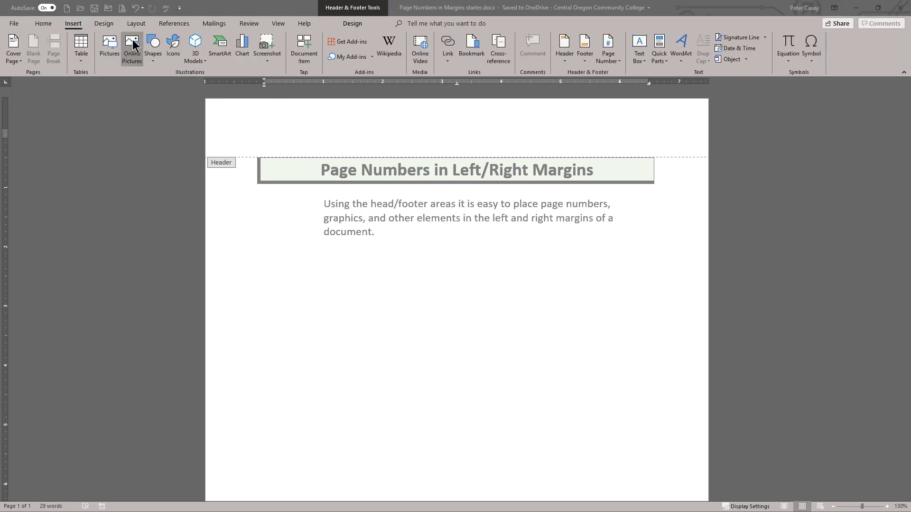
left_click(131, 45)
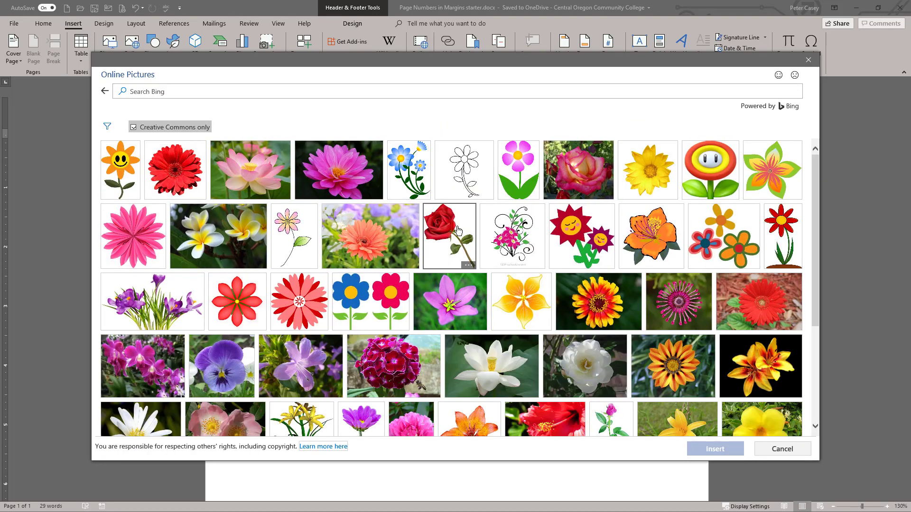
left_click(450, 236)
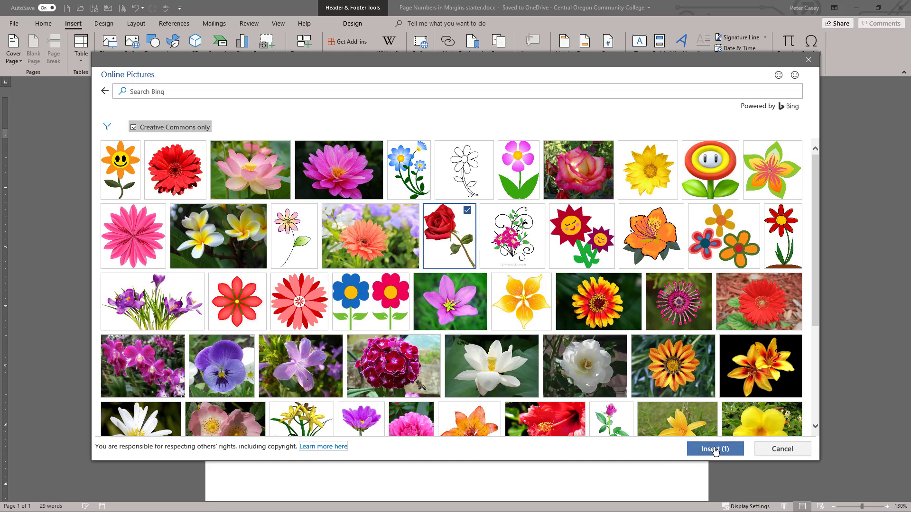
left_click(714, 449)
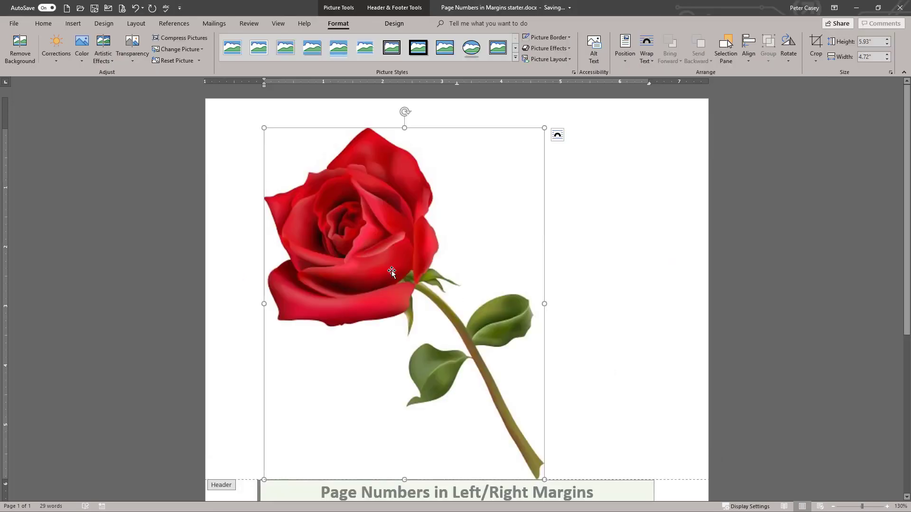
mouse_move(272, 156)
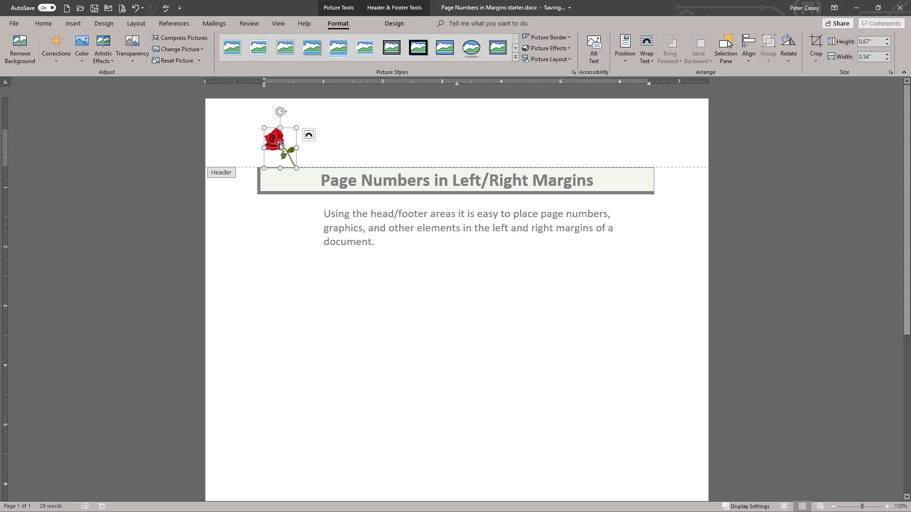
mouse_move(309, 138)
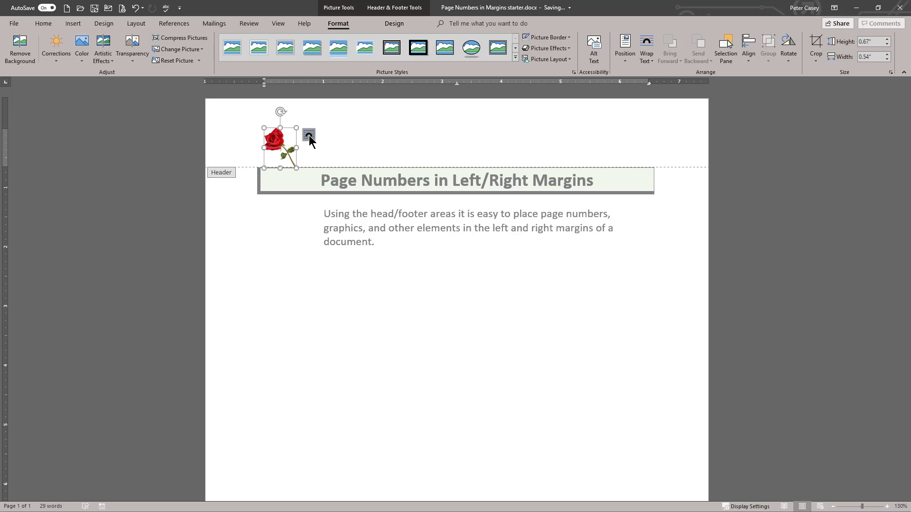
mouse_move(308, 138)
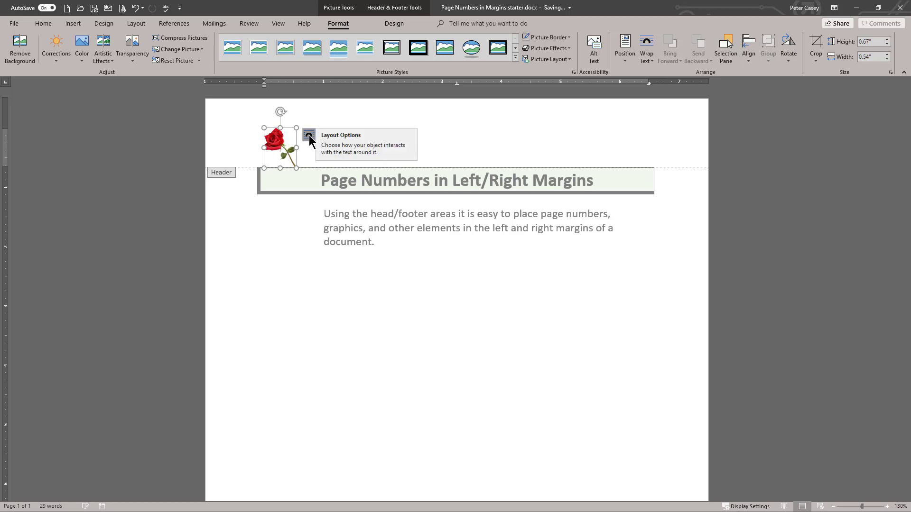
- Apply Tight text wrapping to the rose picture through Layout Options
left_click(308, 135)
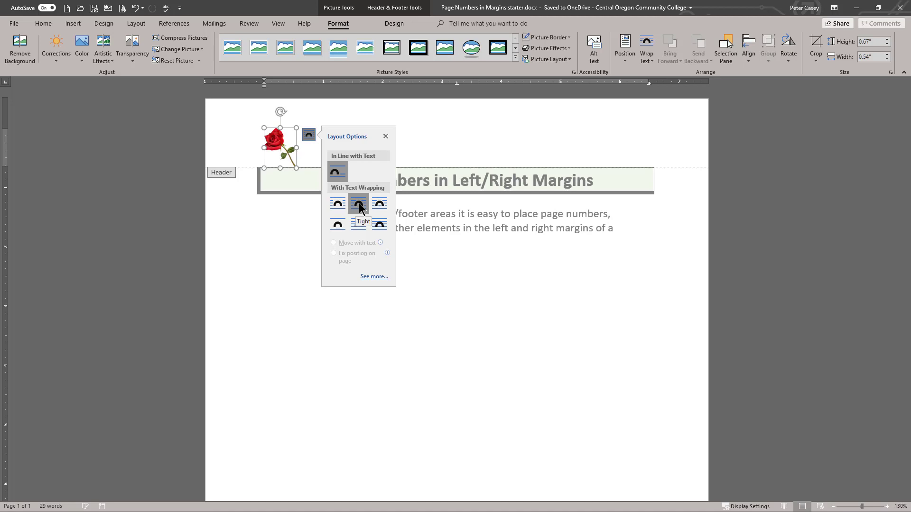
left_click(337, 203)
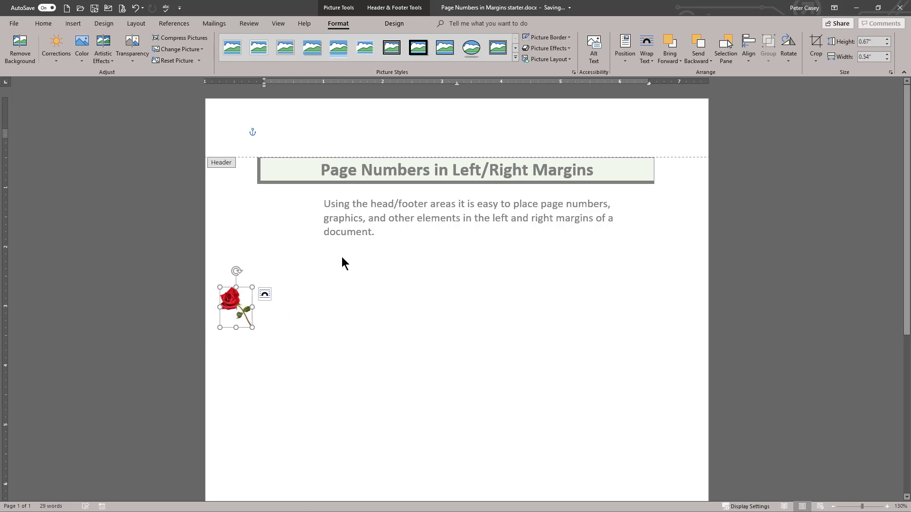
mouse_move(326, 210)
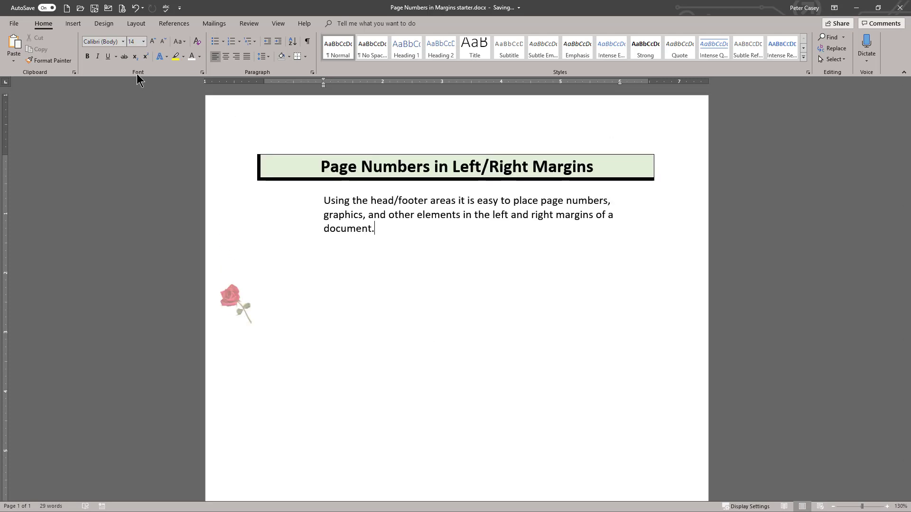
- Insert a page break after the last word, then scroll back to page 1
left_click(73, 24)
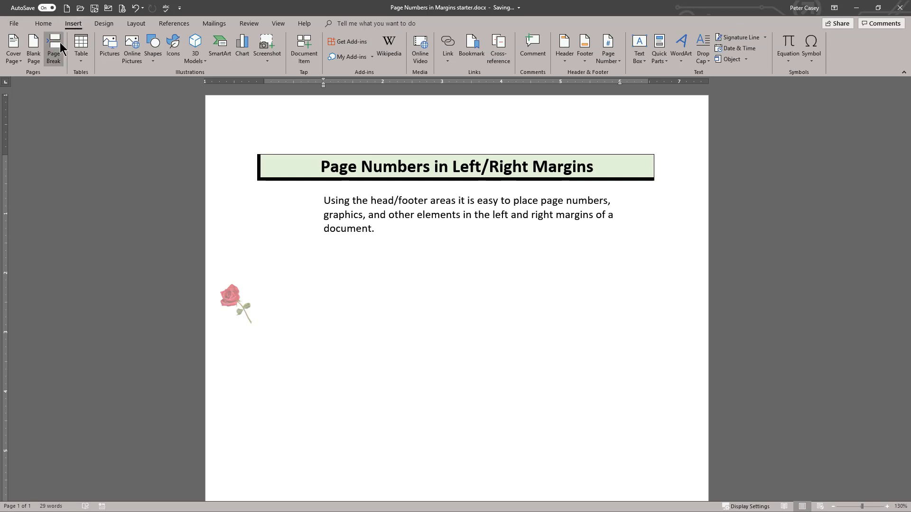
left_click(53, 48)
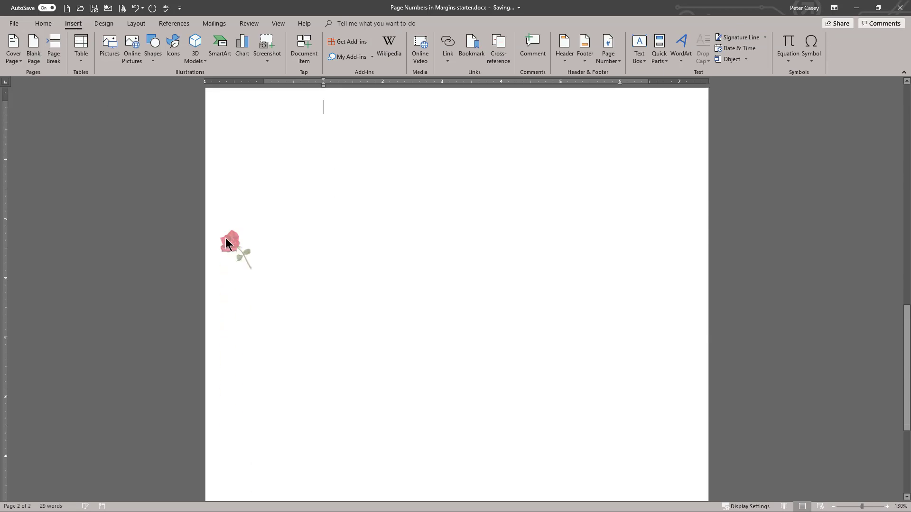
mouse_move(401, 249)
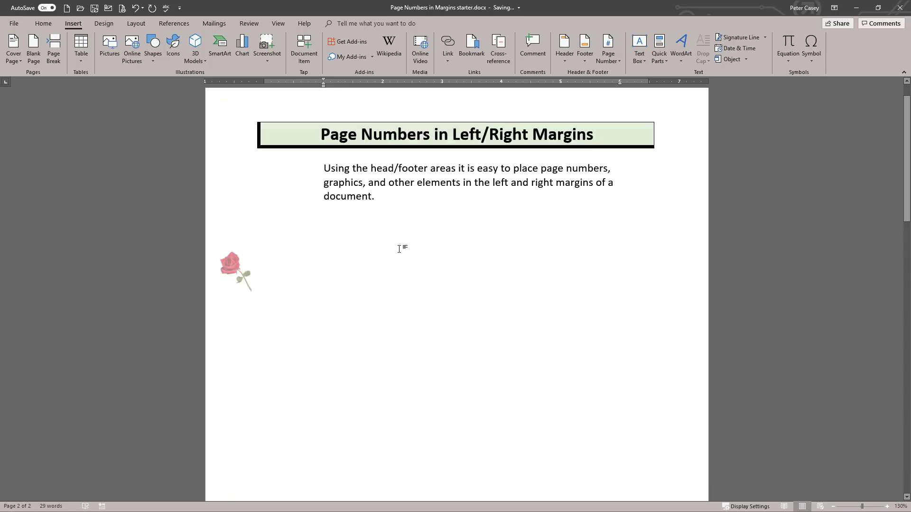
scroll("up", 3)
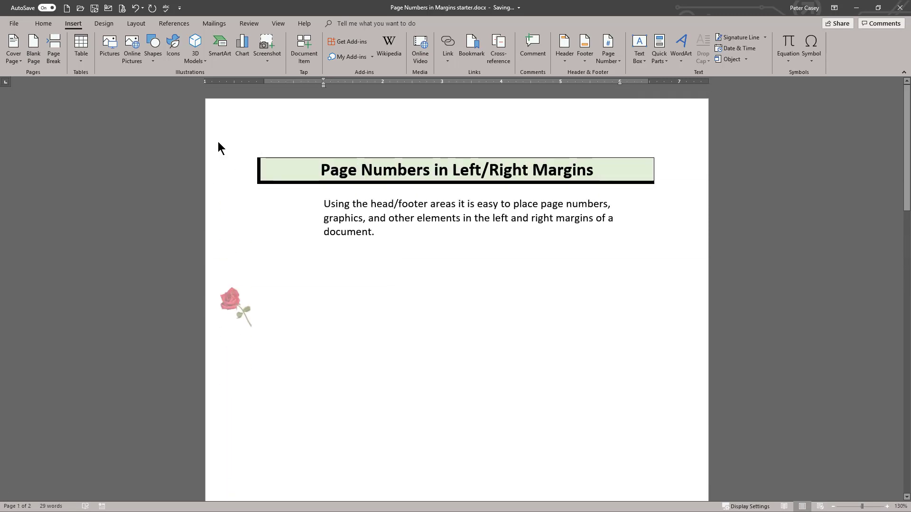
mouse_move(294, 145)
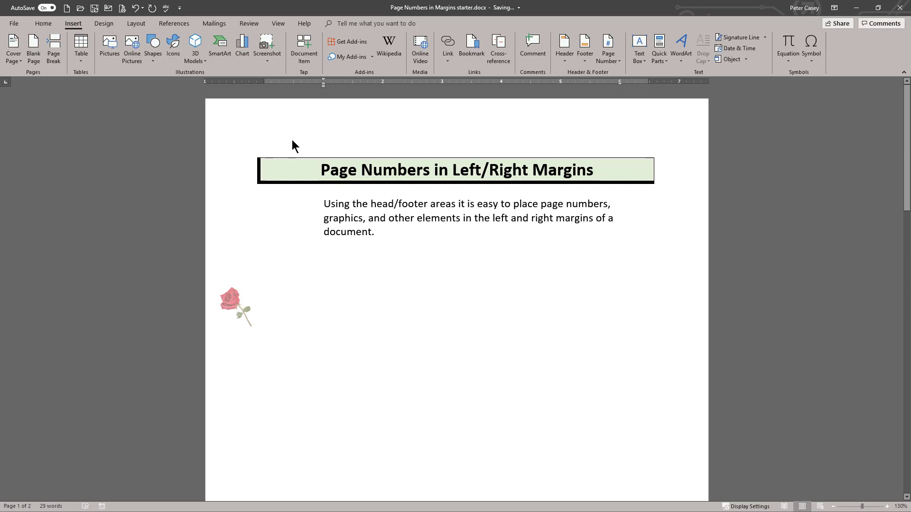
mouse_move(285, 145)
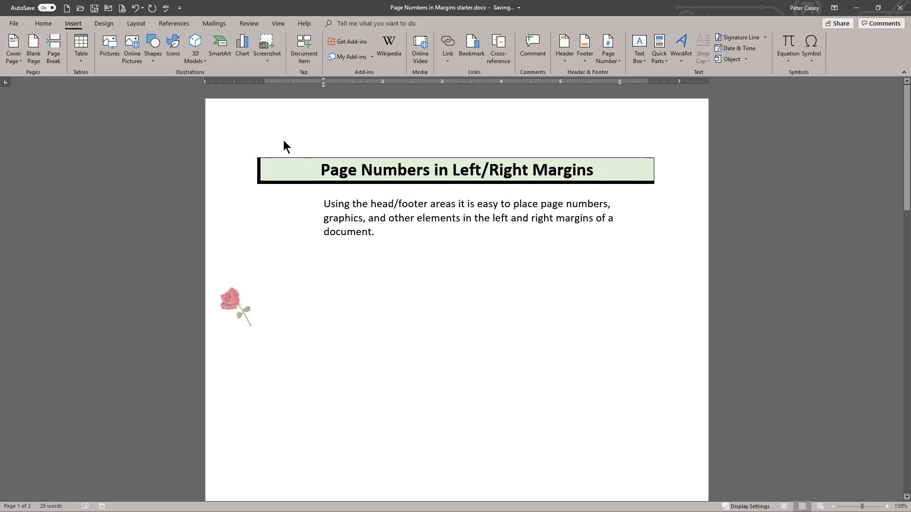
mouse_move(282, 145)
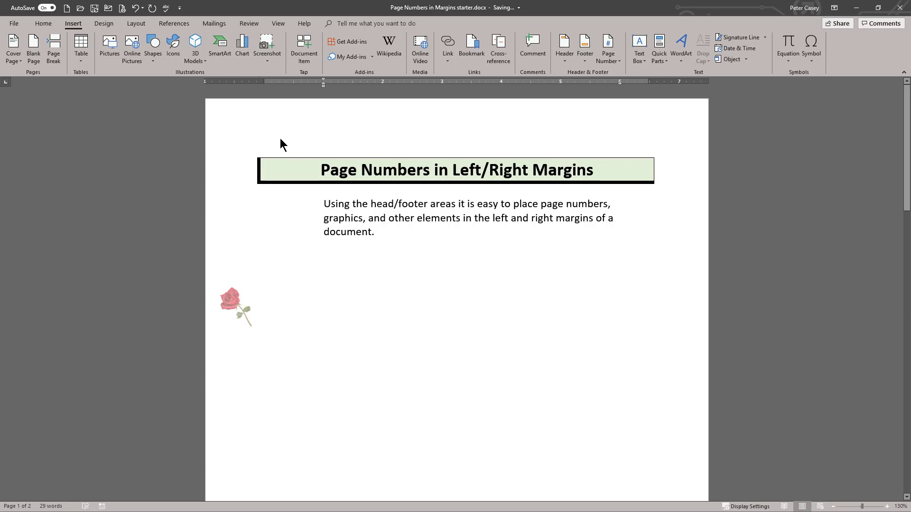
- Reopen the first page's header for editing from the top margin
double_click(282, 134)
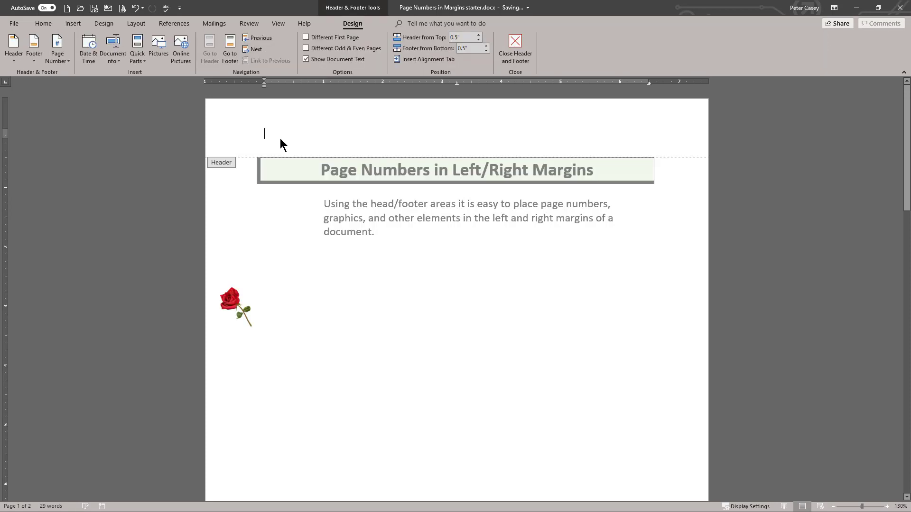
mouse_move(271, 133)
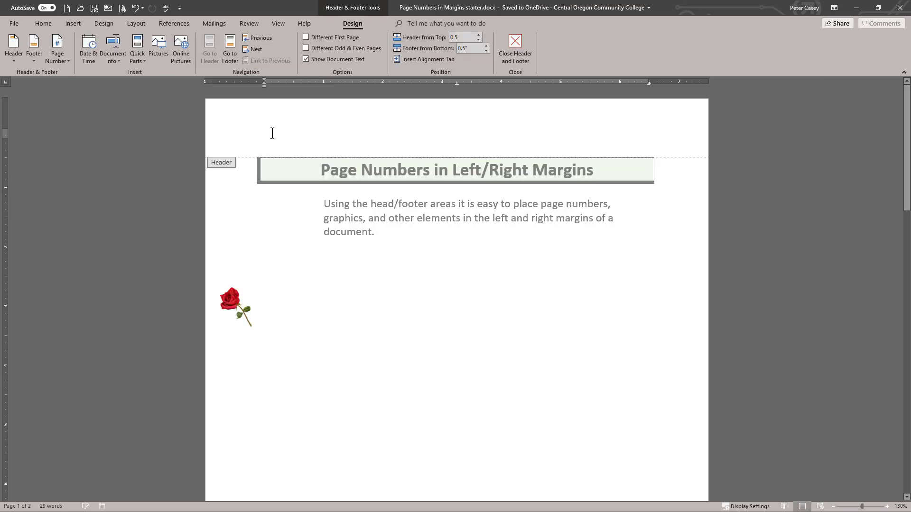
mouse_move(316, 123)
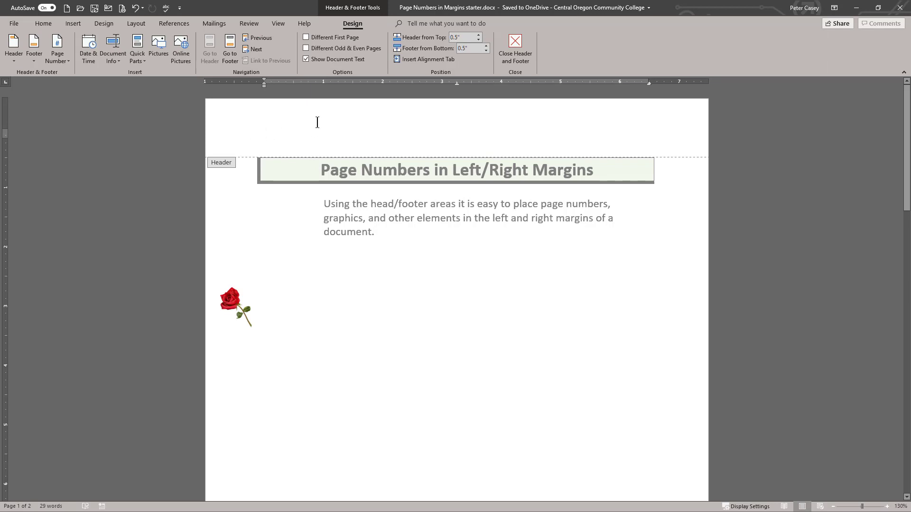
mouse_move(268, 137)
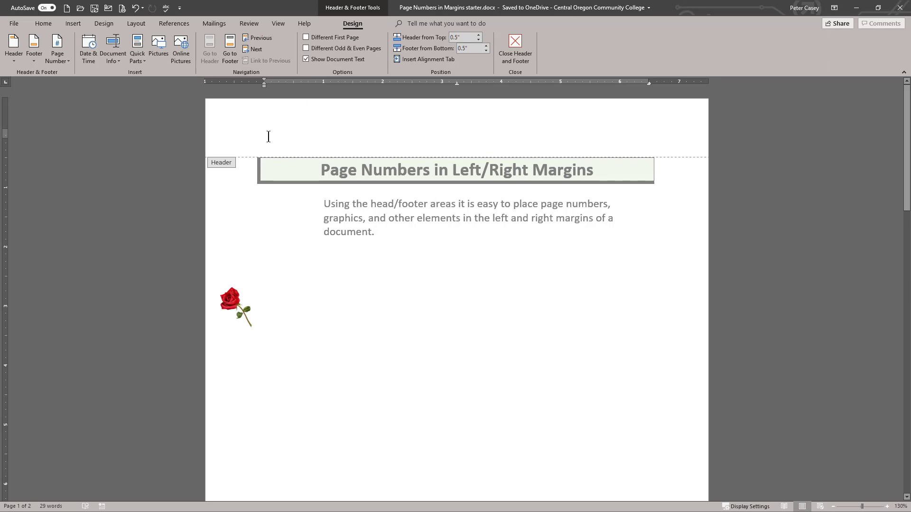
mouse_move(345, 49)
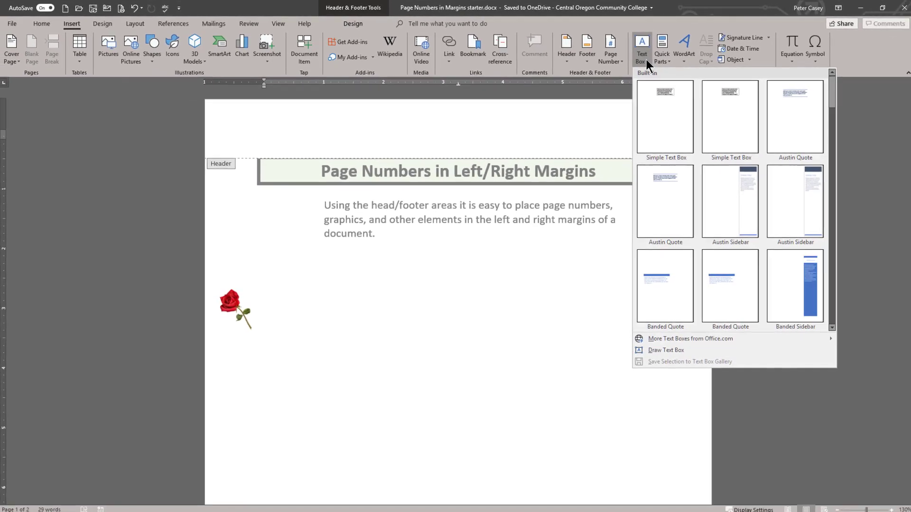
mouse_move(663, 347)
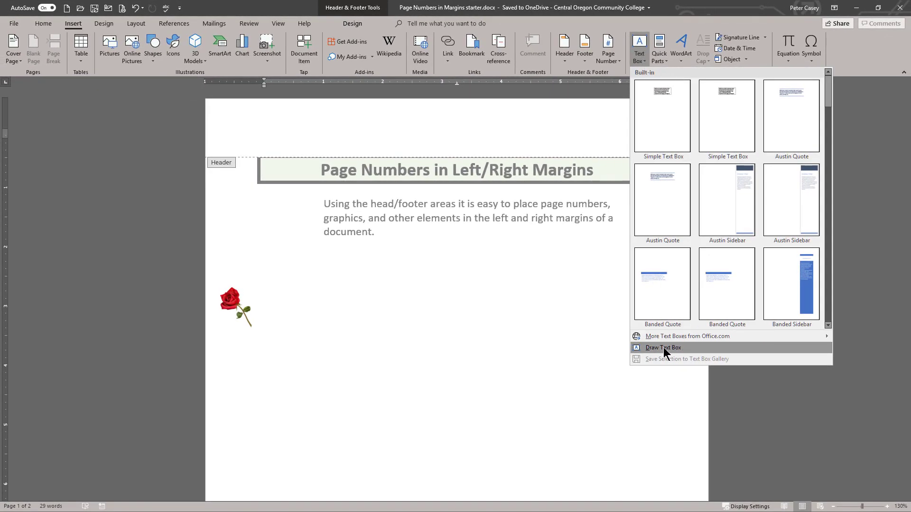
mouse_move(664, 348)
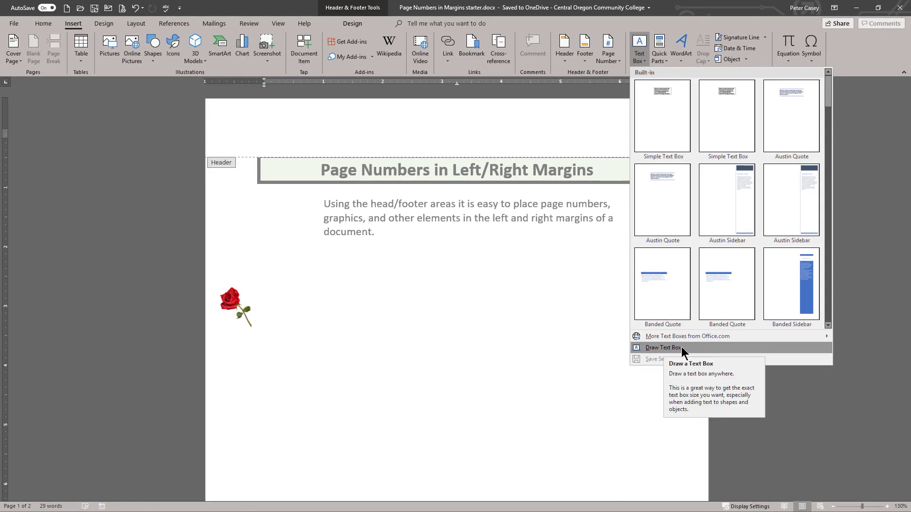
- Draw a tall right-margin text box reading 'Page 1 of' with a live page number
left_click(663, 348)
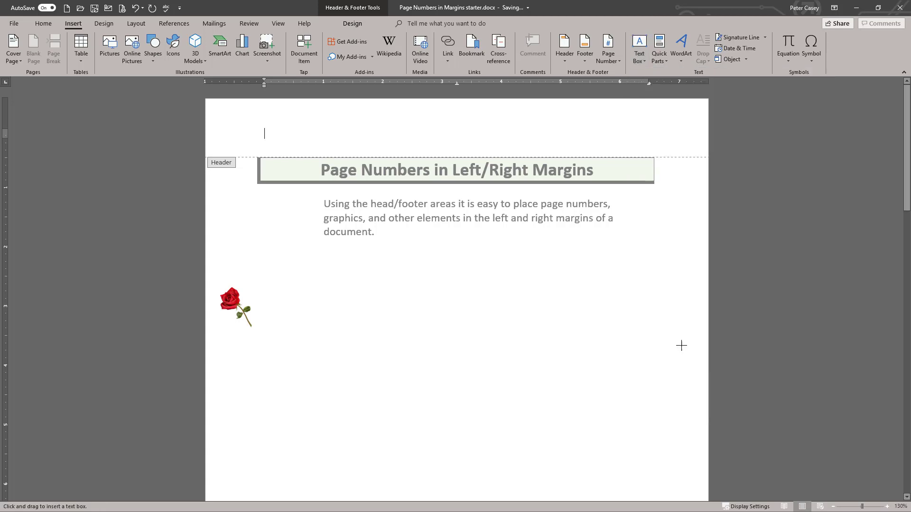
mouse_move(668, 302)
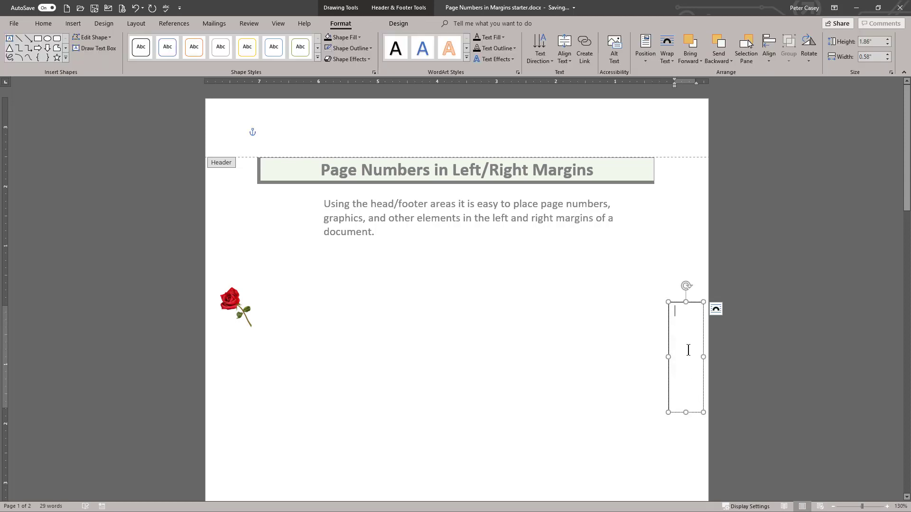
mouse_move(677, 244)
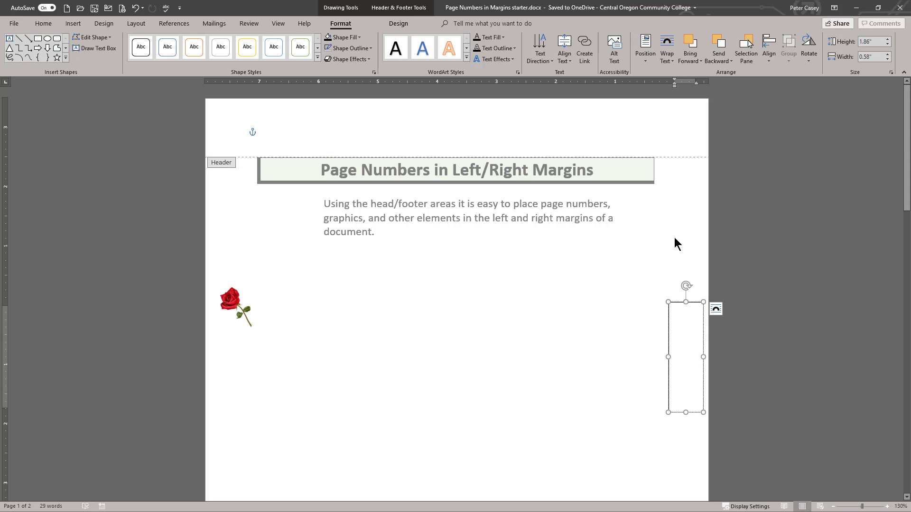
type("Page")
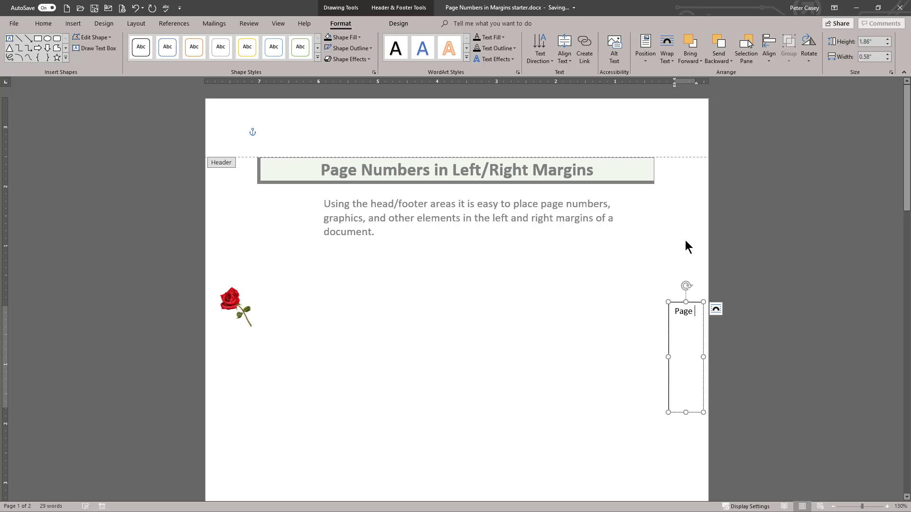
mouse_move(400, 26)
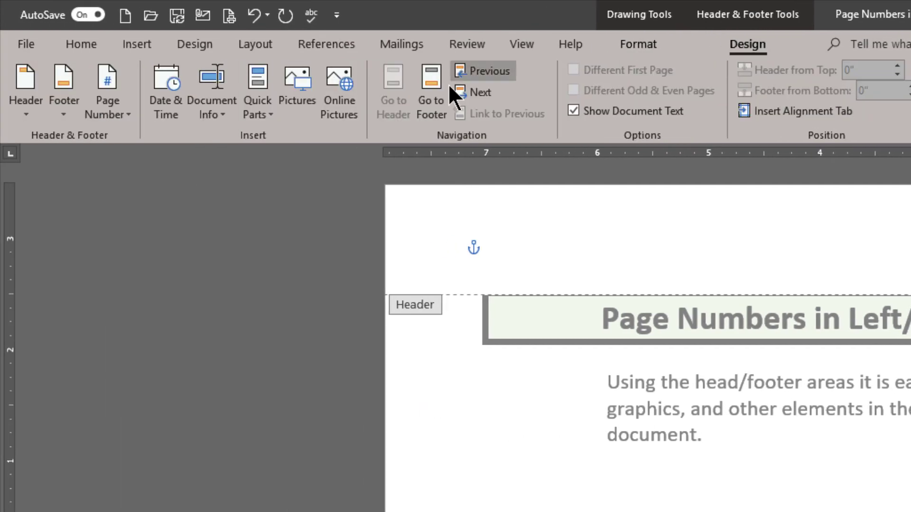
mouse_move(107, 91)
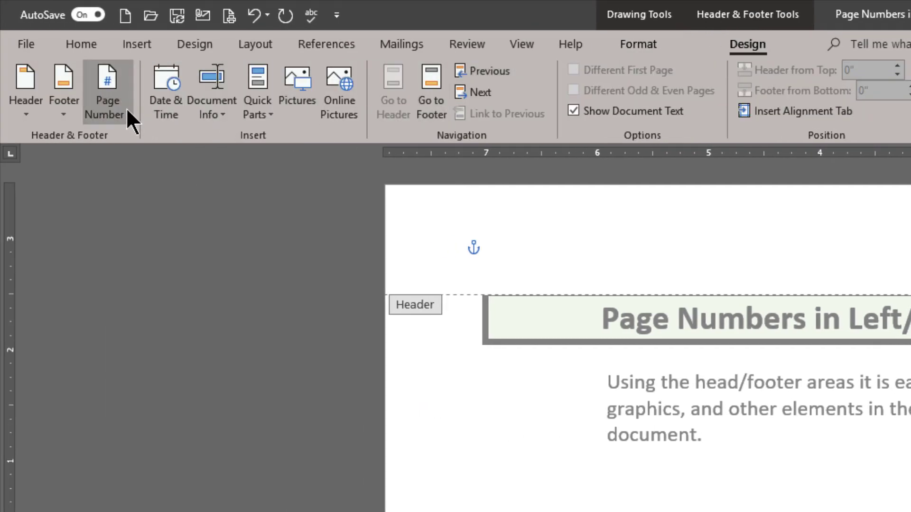
left_click(108, 90)
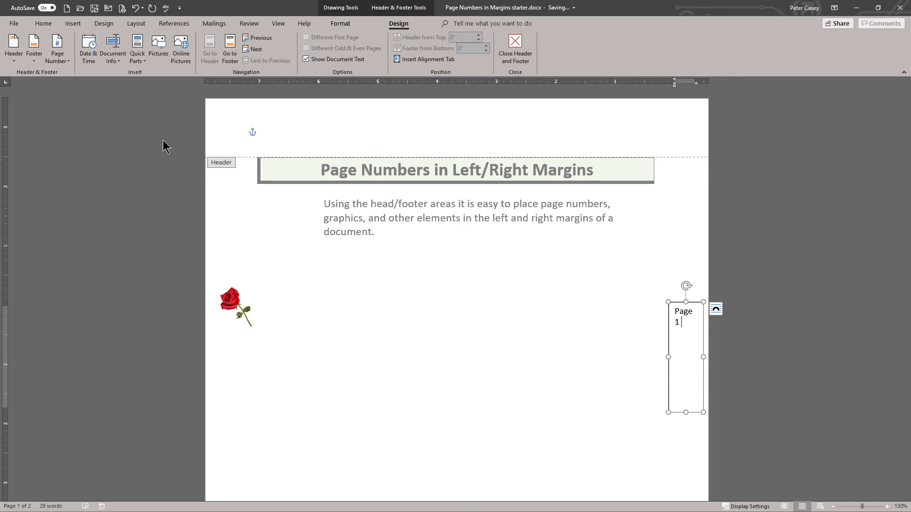
type("of")
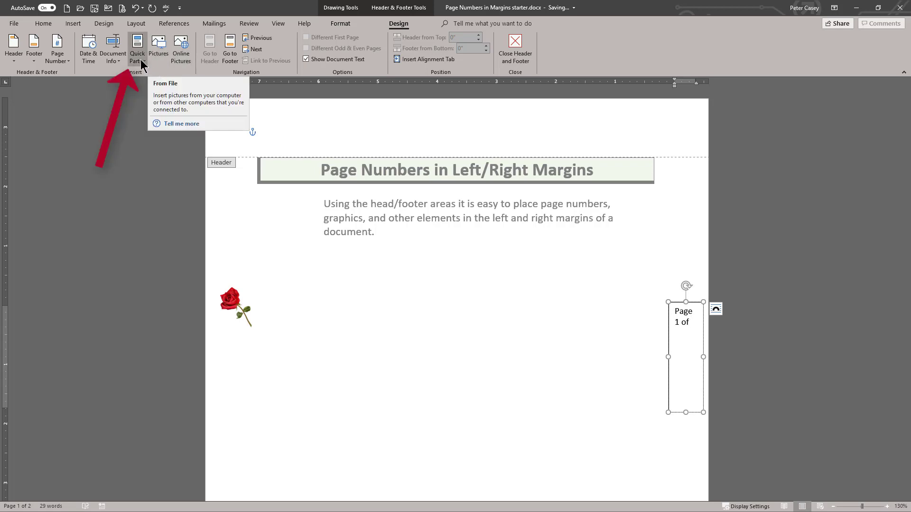
mouse_move(137, 48)
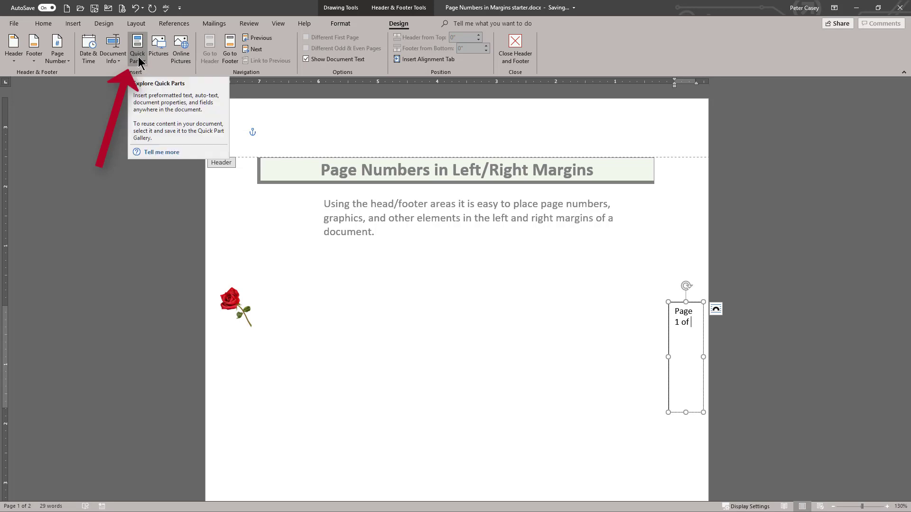
mouse_move(294, 36)
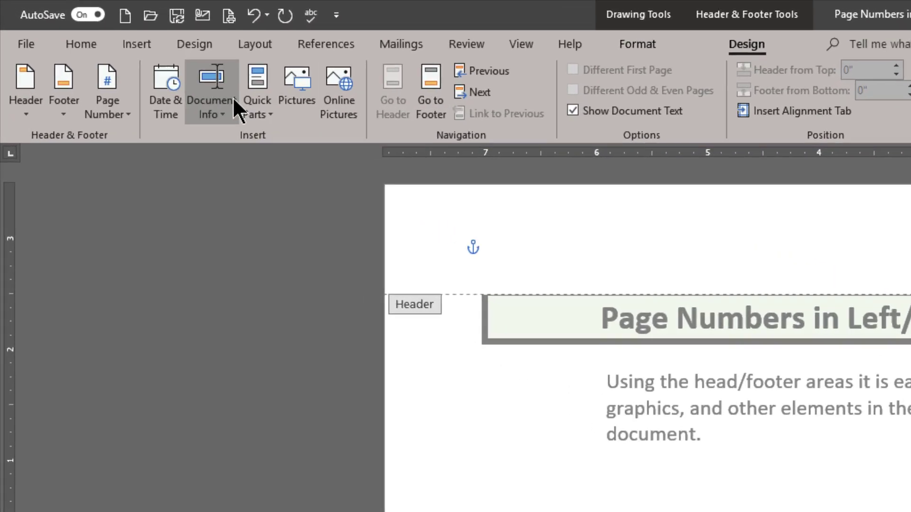
- Open the Quick Parts menu on the Header & Footer Design tab
left_click(296, 104)
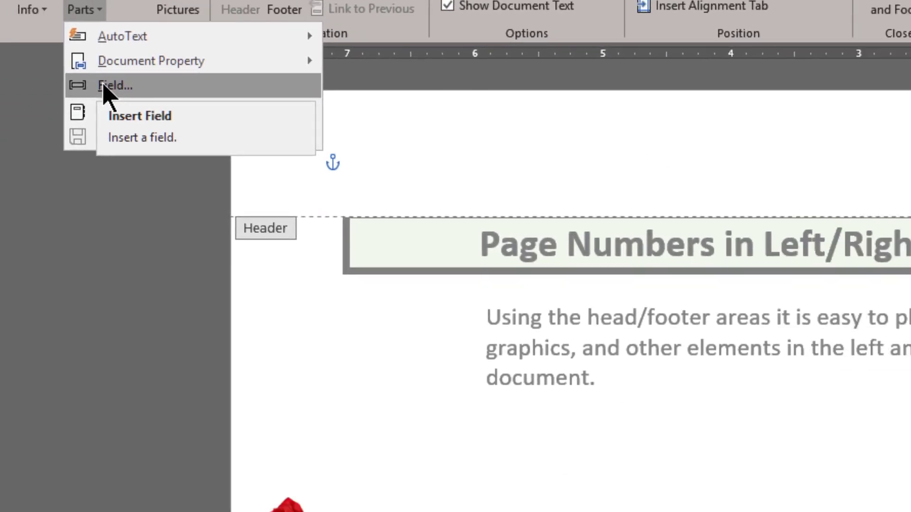
- Insert a NumPages field so the text box reads 'Page 1 of 2'
left_click(115, 85)
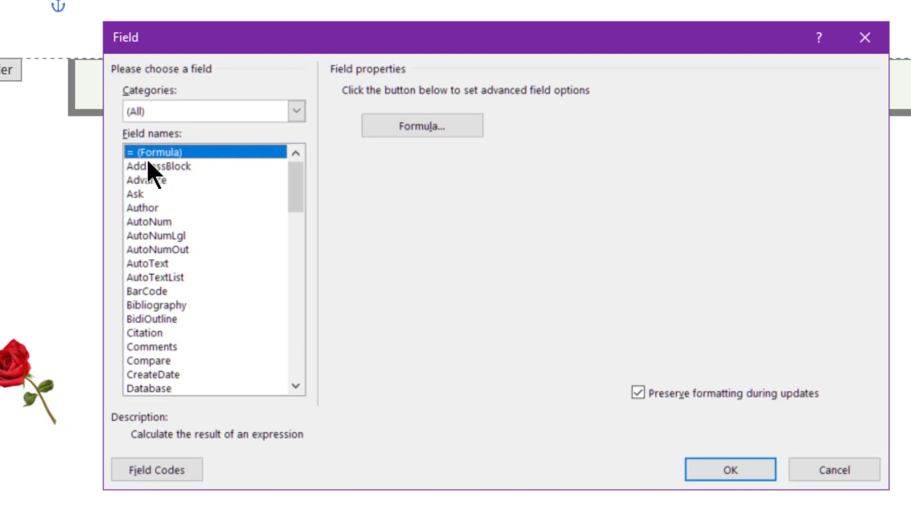
mouse_move(281, 204)
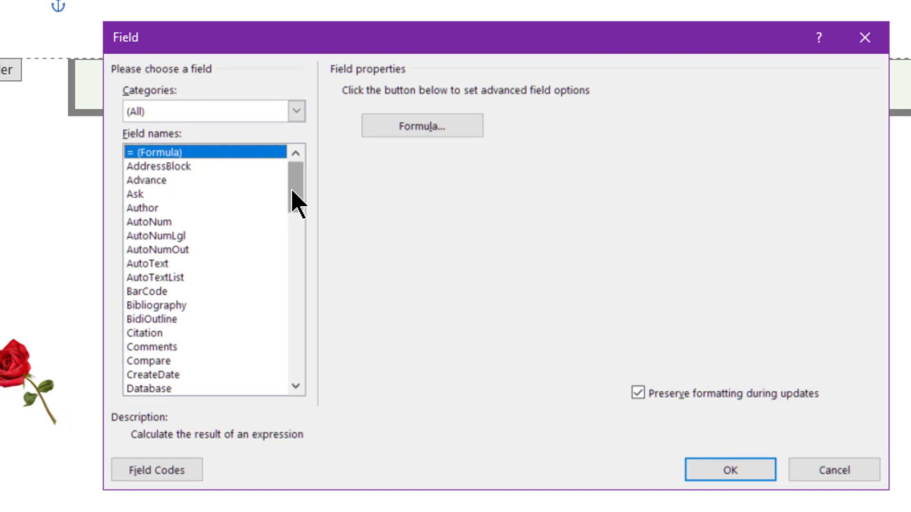
scroll("down", 3)
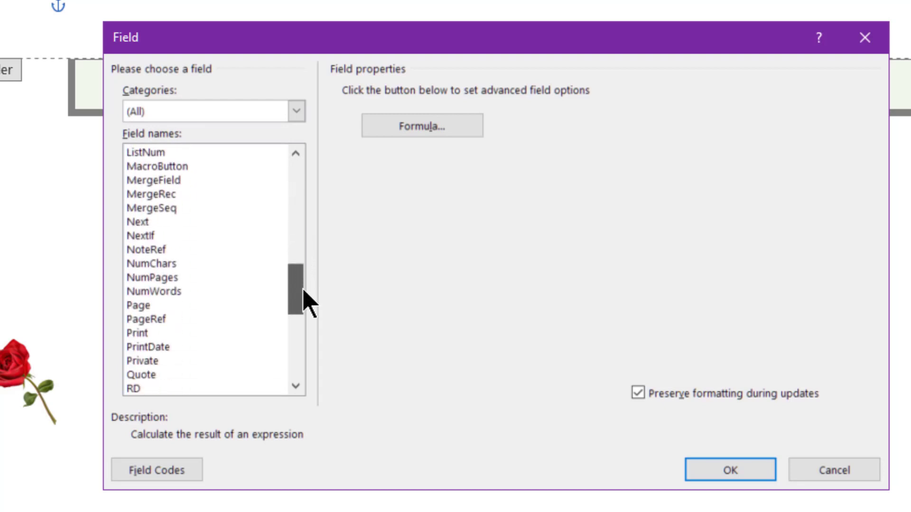
scroll("up", 3)
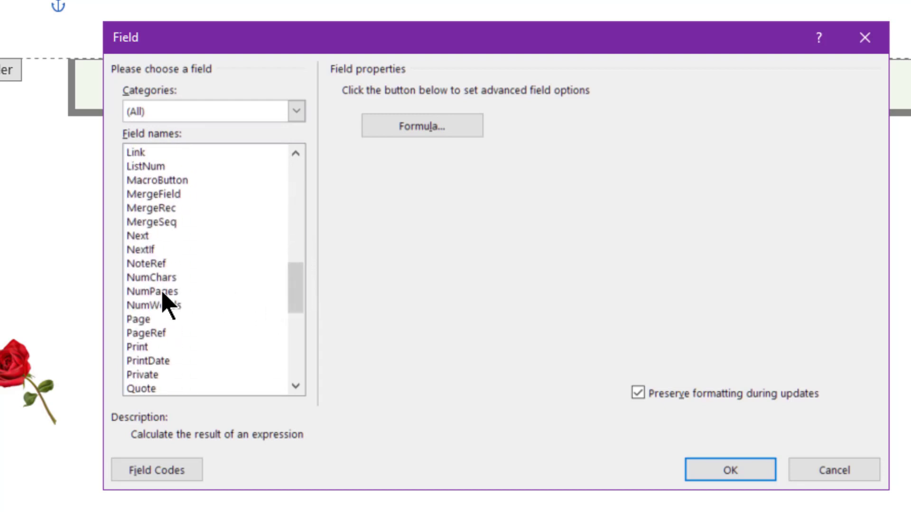
left_click(152, 291)
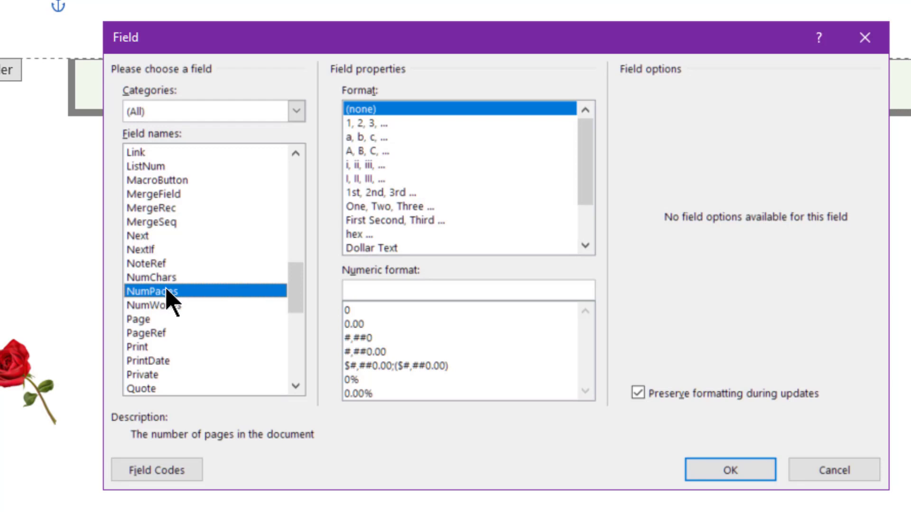
mouse_move(183, 323)
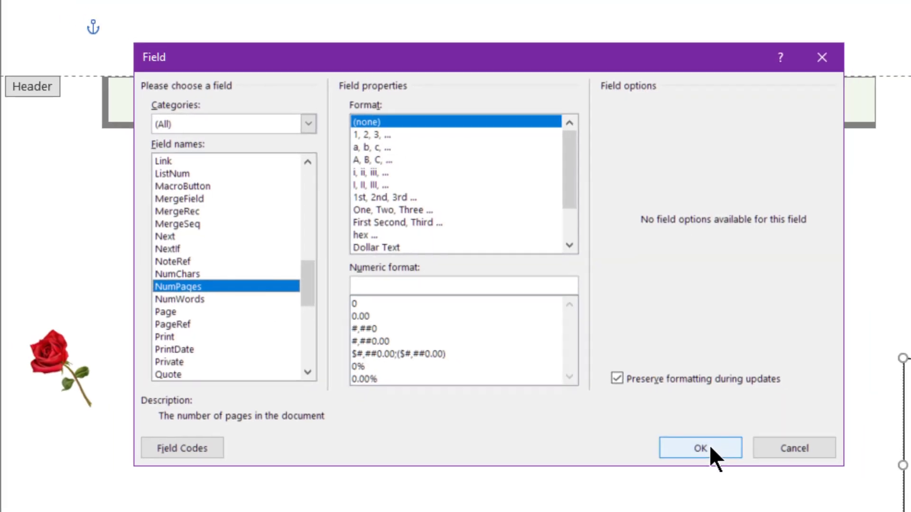
left_click(699, 448)
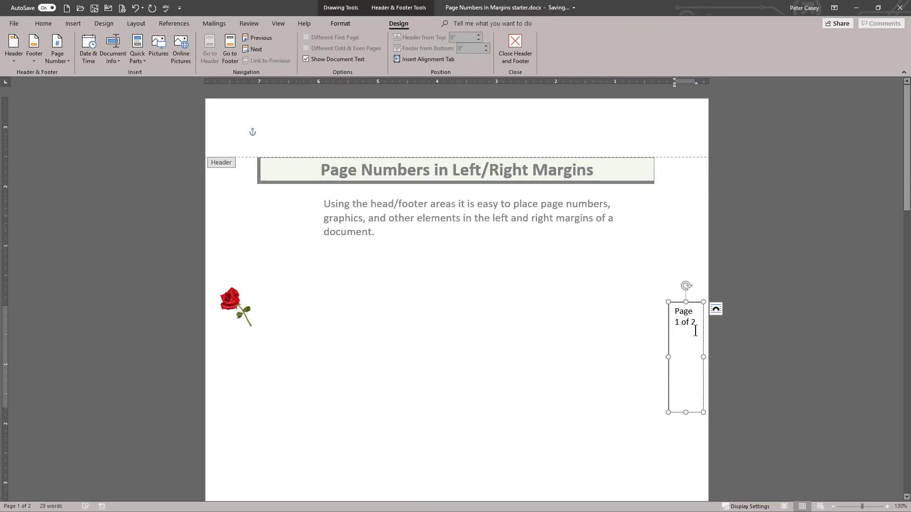
mouse_move(696, 324)
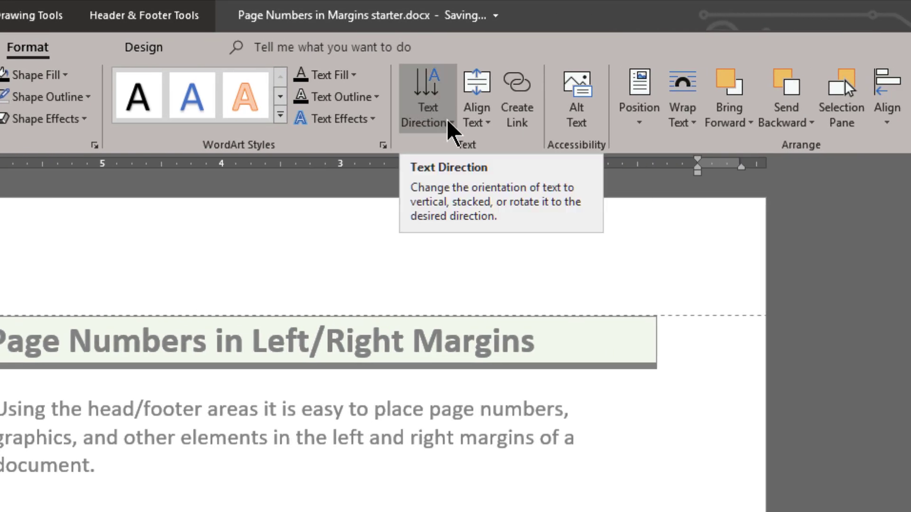
- Open the Text Direction rotation choices for the 'Page 1 of 2' text box
left_click(427, 98)
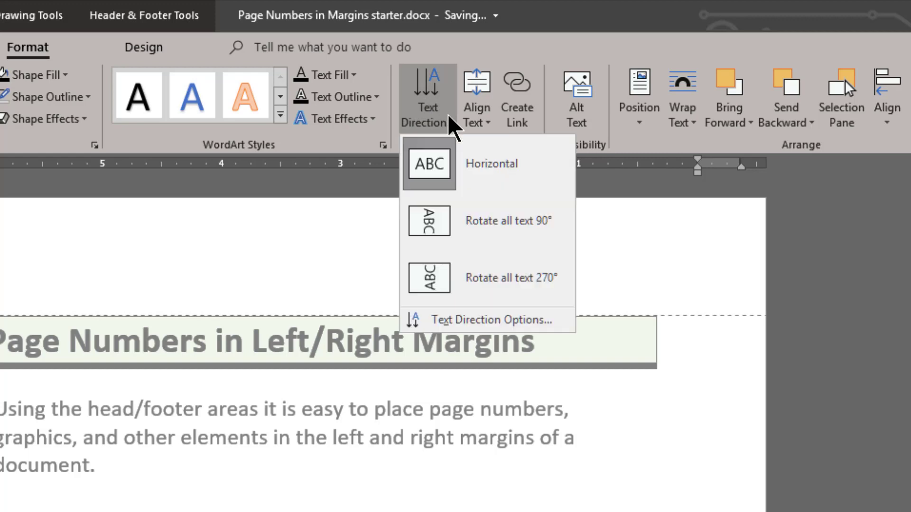
mouse_move(442, 195)
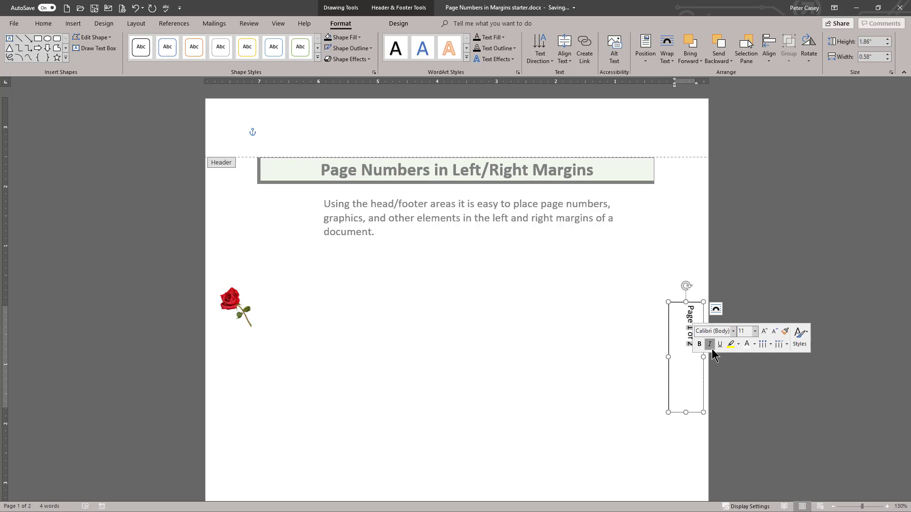
- Stand the rotated 'Page 1 of 2' box vertically in the header's right margin
left_click(764, 331)
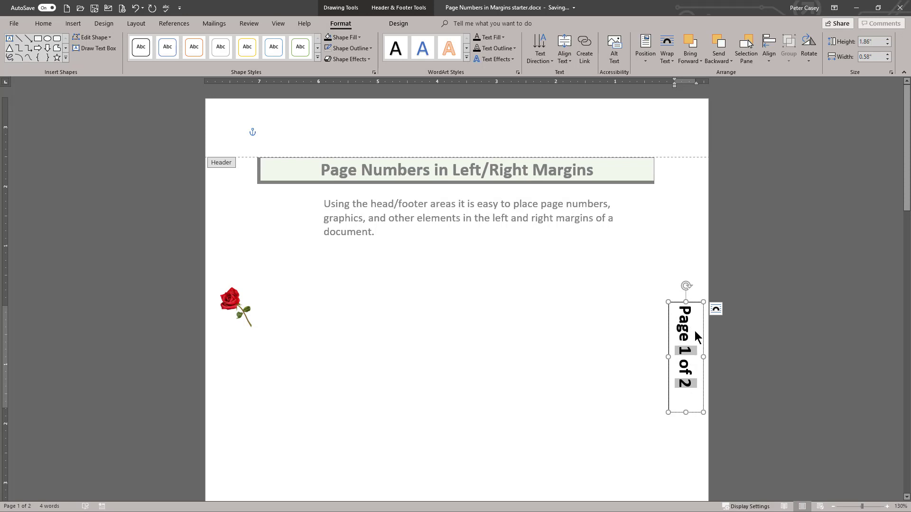
mouse_move(420, 117)
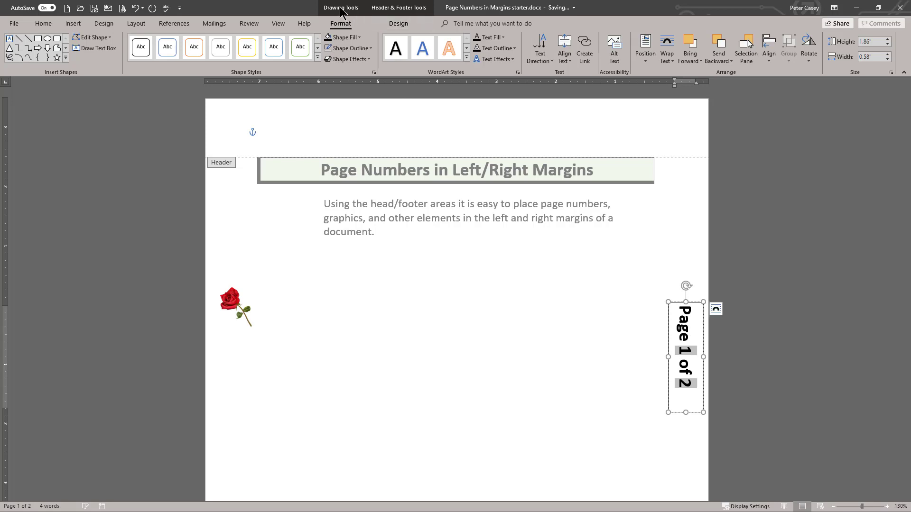
mouse_move(349, 48)
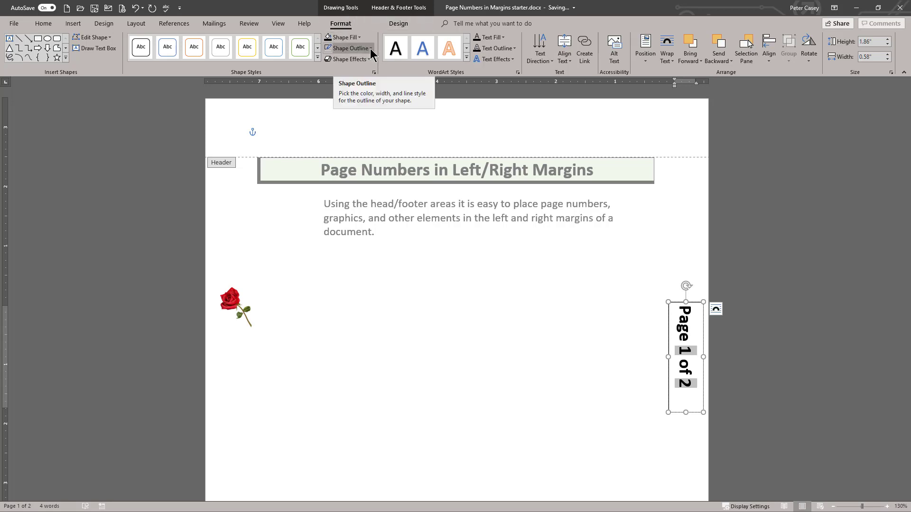
- Set the page number box's Shape Outline to No Outline
left_click(369, 48)
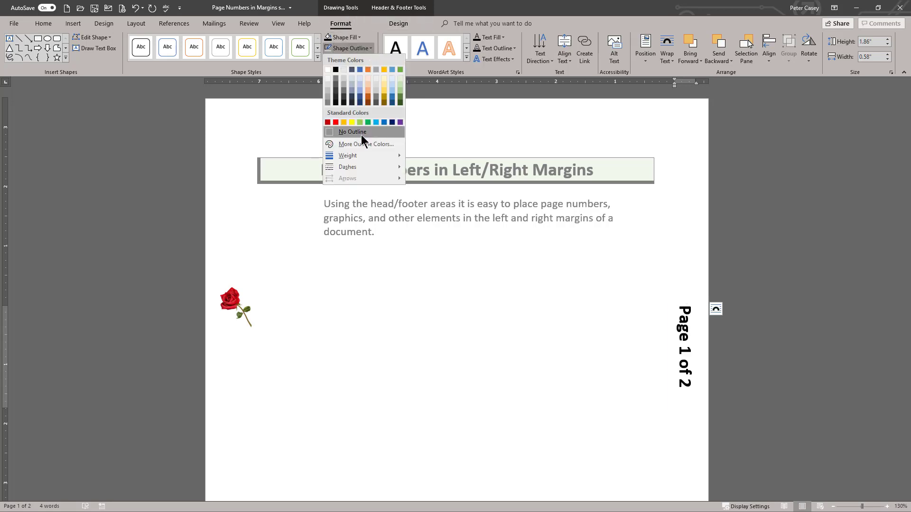
left_click(352, 131)
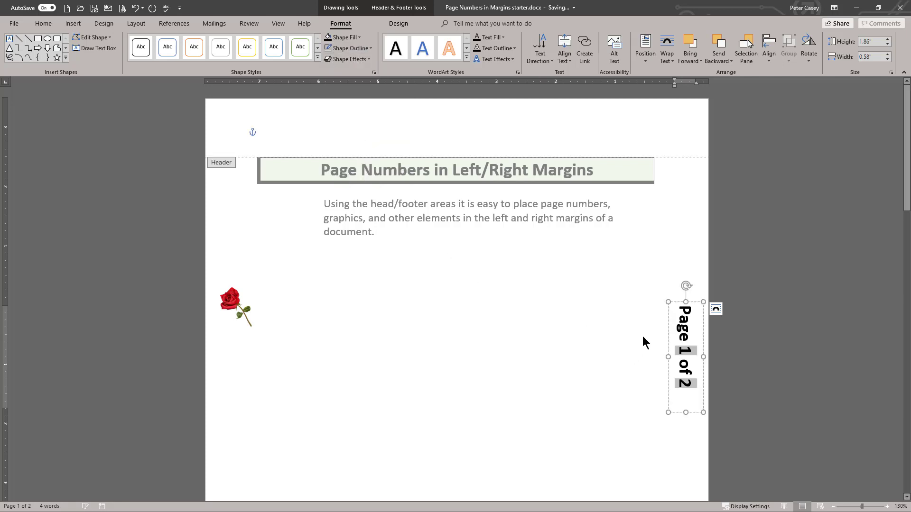
mouse_move(452, 284)
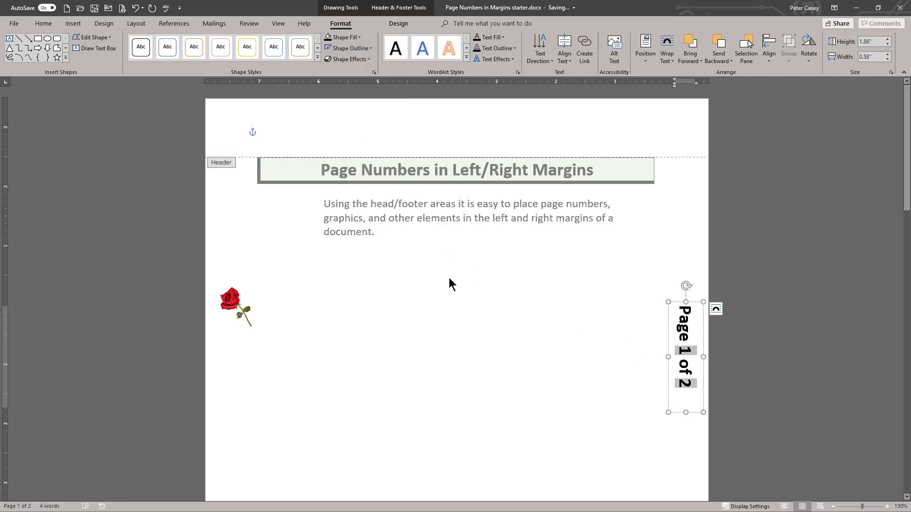
mouse_move(432, 244)
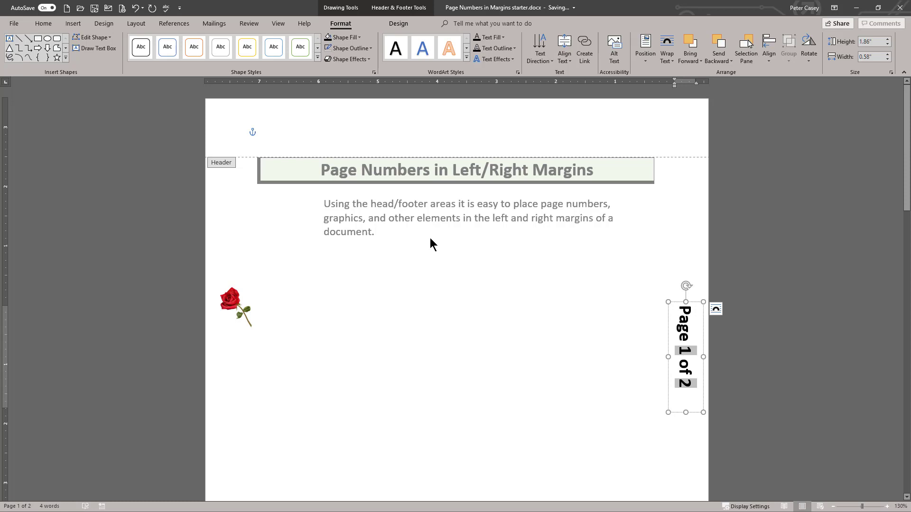
left_click(411, 246)
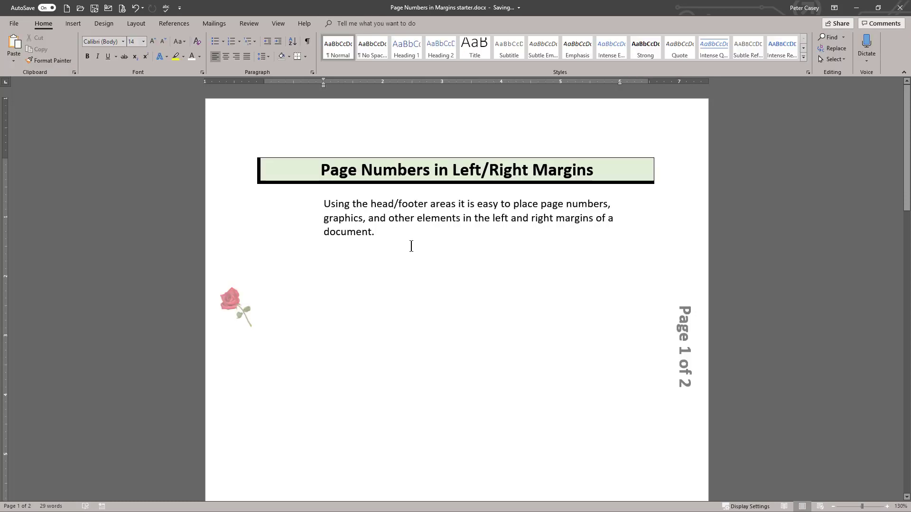
mouse_move(432, 274)
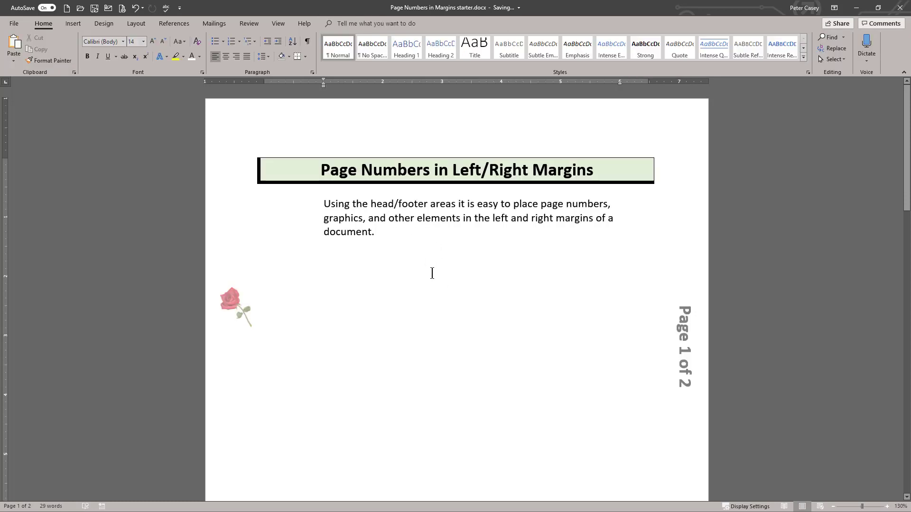
scroll("down", 3)
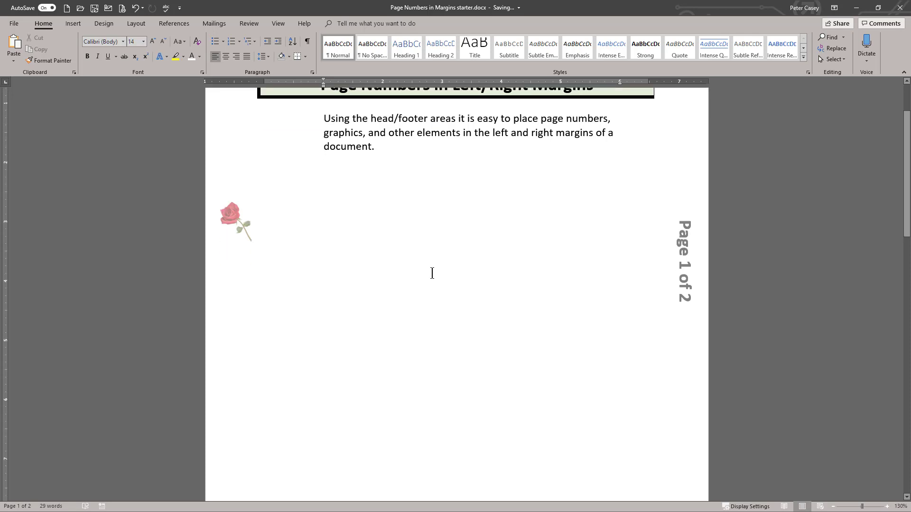
scroll("down", 3)
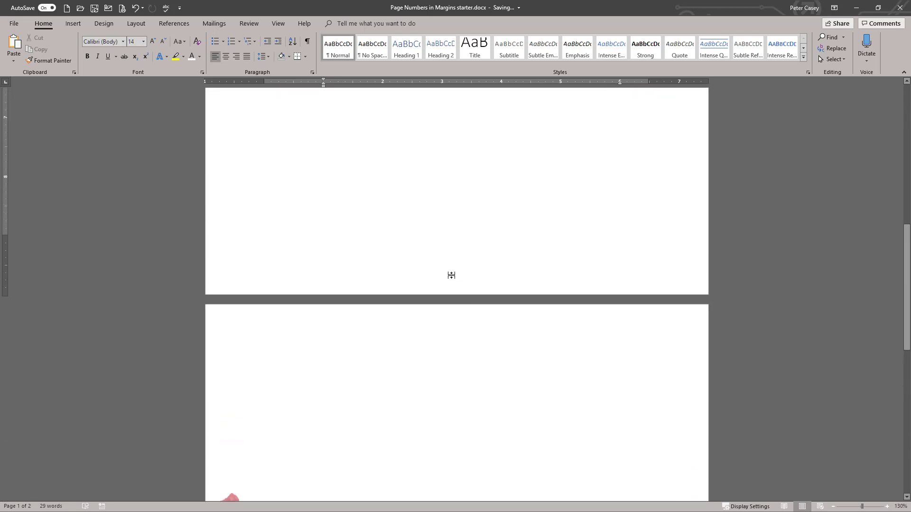
scroll("up", 3)
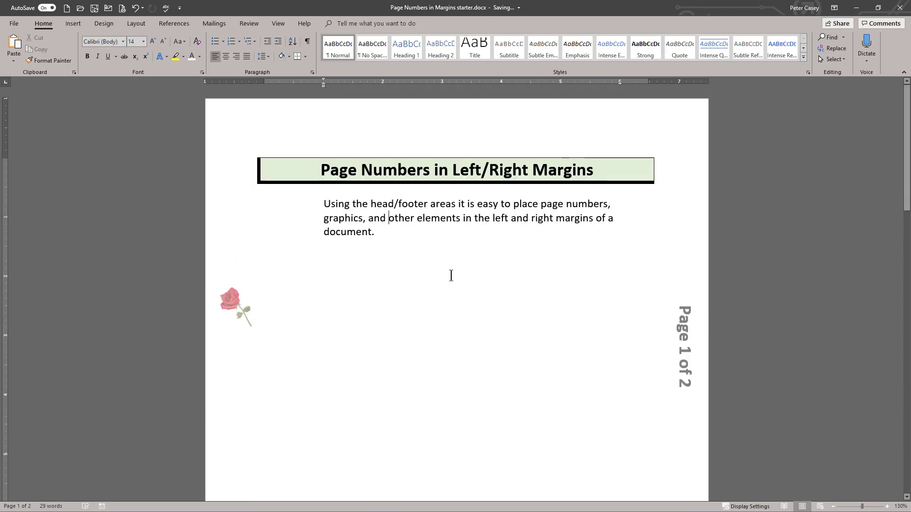
mouse_move(236, 305)
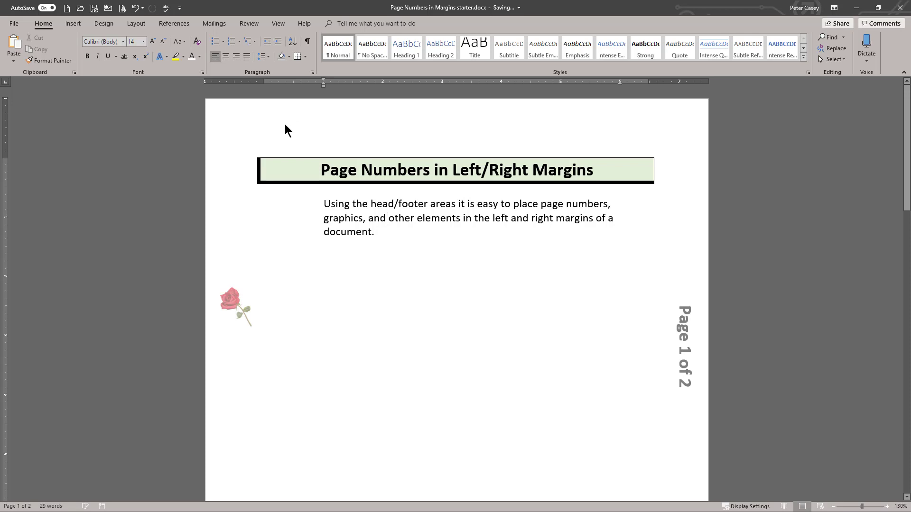
mouse_move(539, 375)
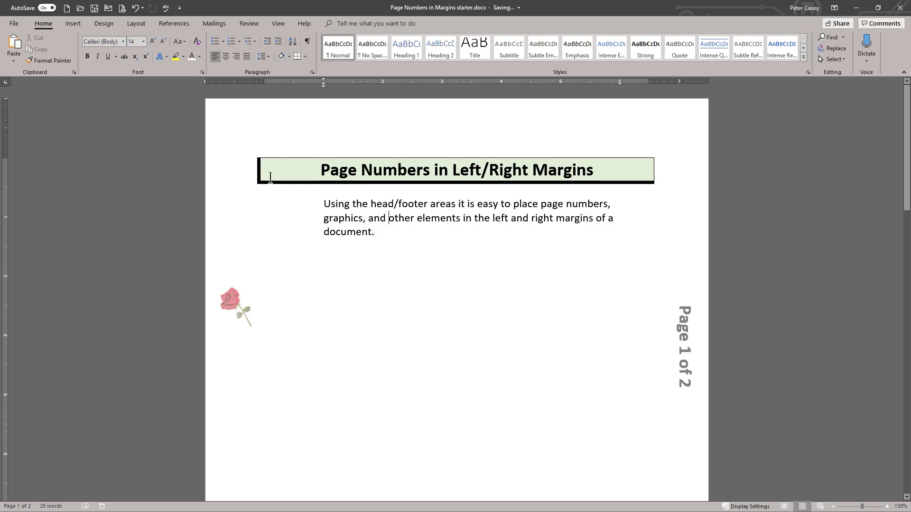
mouse_move(297, 146)
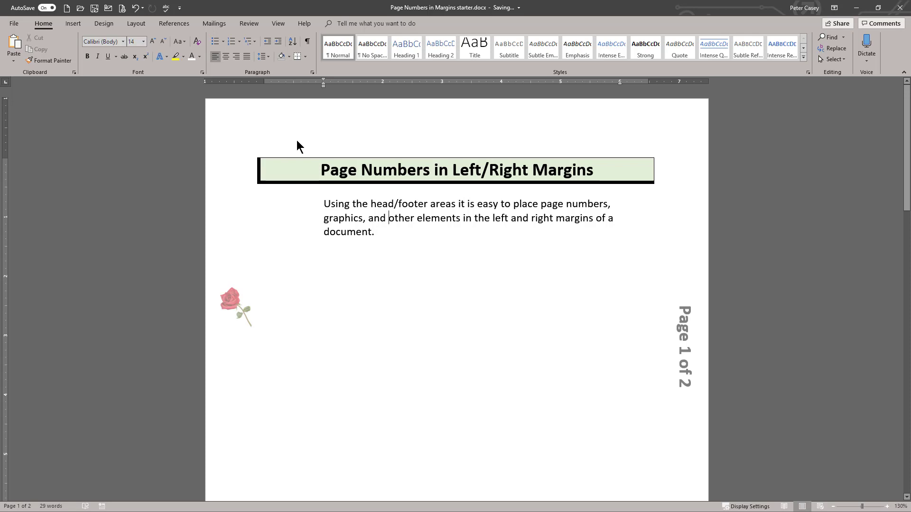
mouse_move(304, 148)
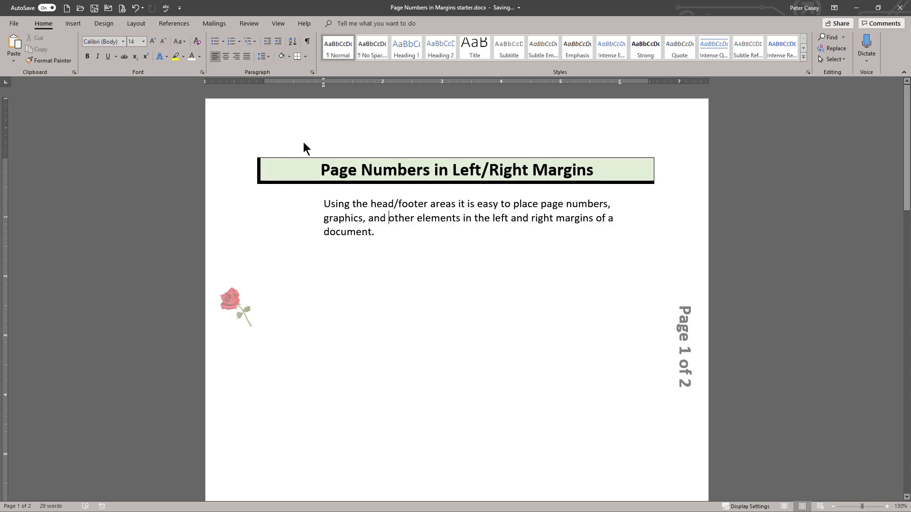
mouse_move(291, 144)
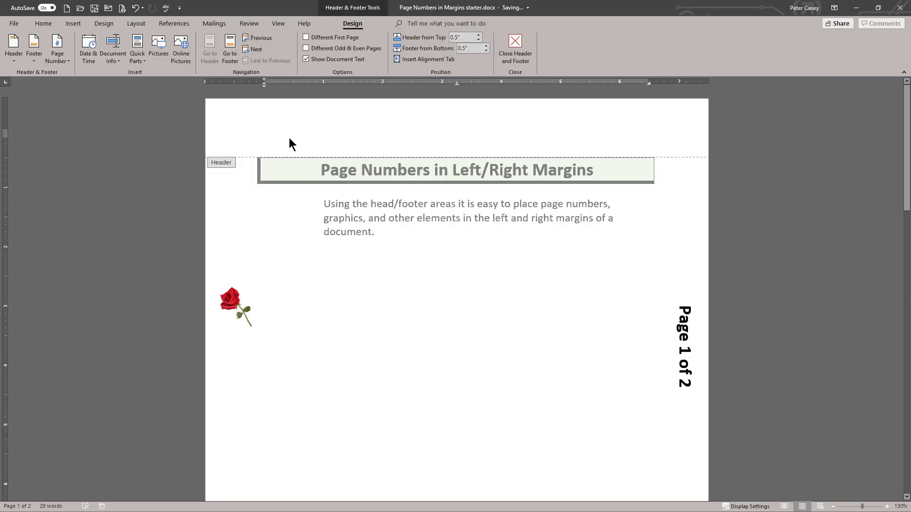
left_click(264, 134)
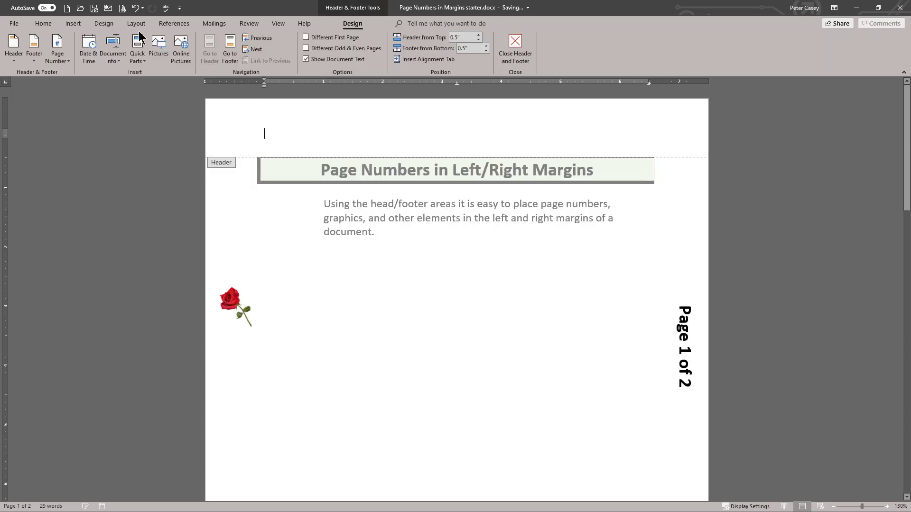
- Insert a WordArt box reading 'Your text here' in a gallery style
left_click(72, 23)
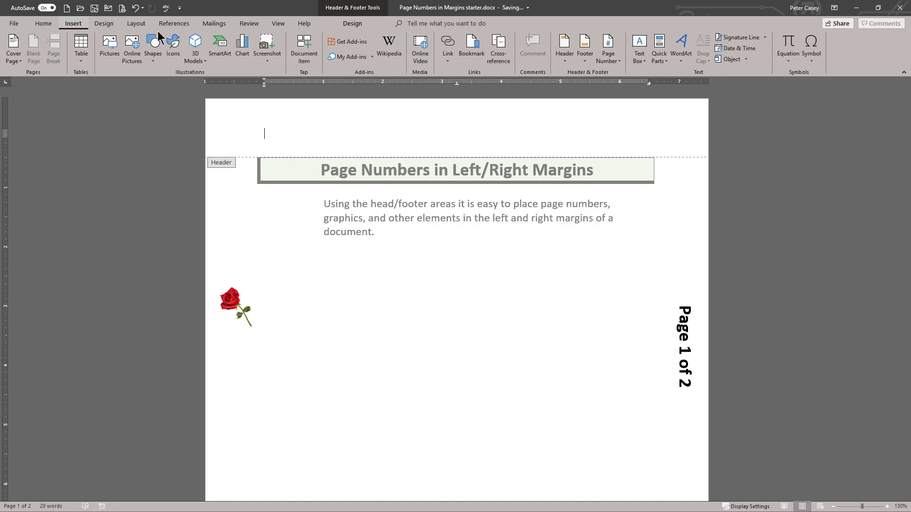
mouse_move(731, 59)
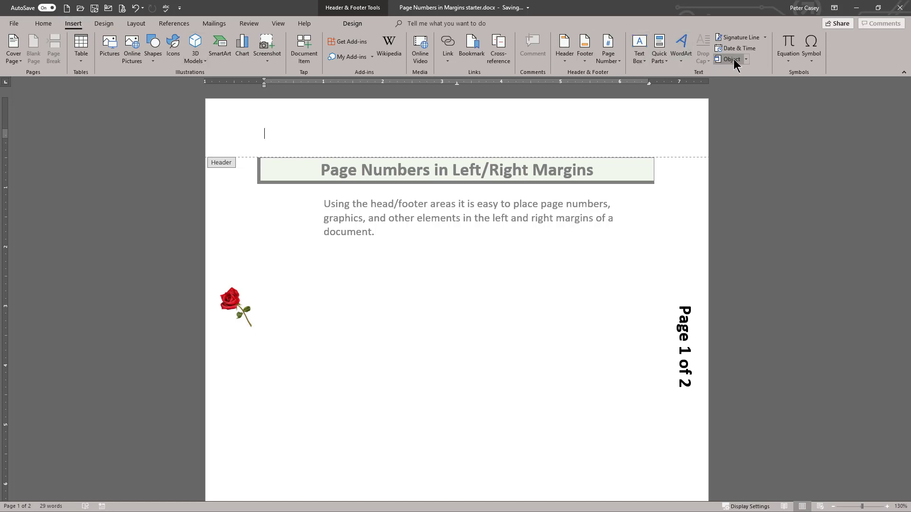
mouse_move(680, 48)
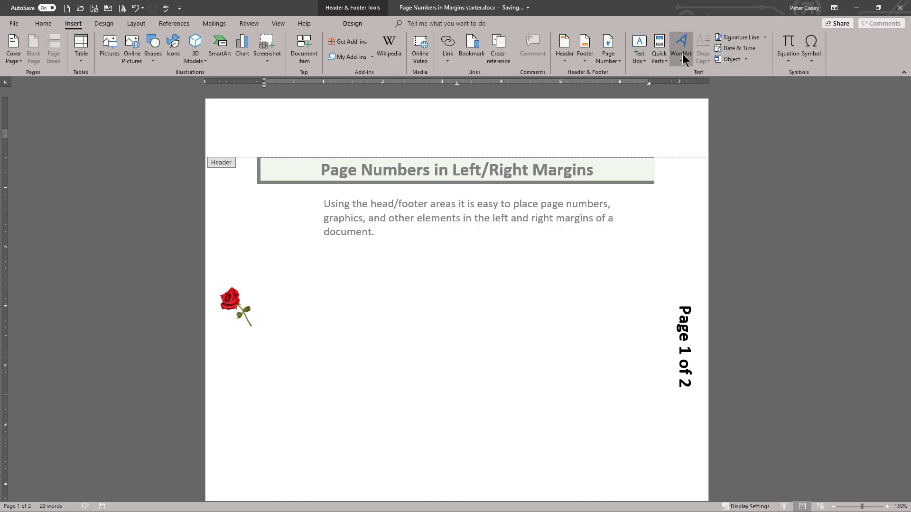
left_click(680, 47)
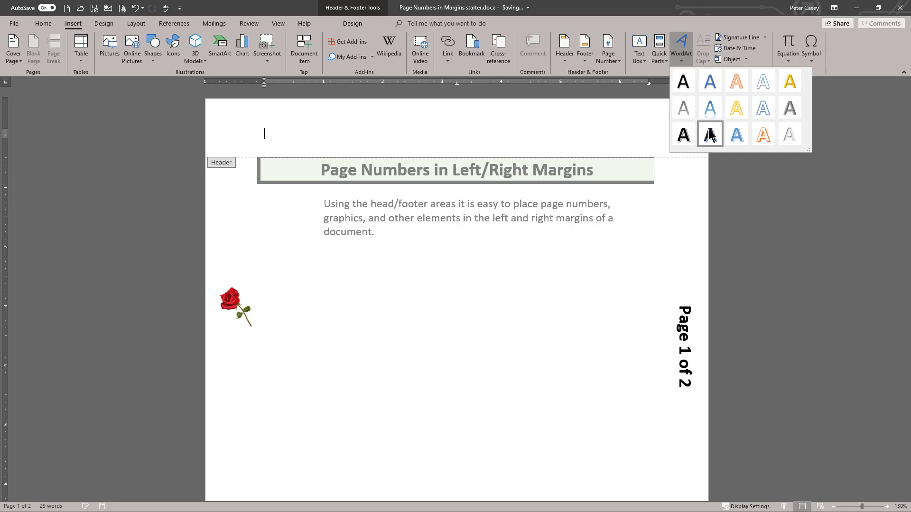
left_click(710, 135)
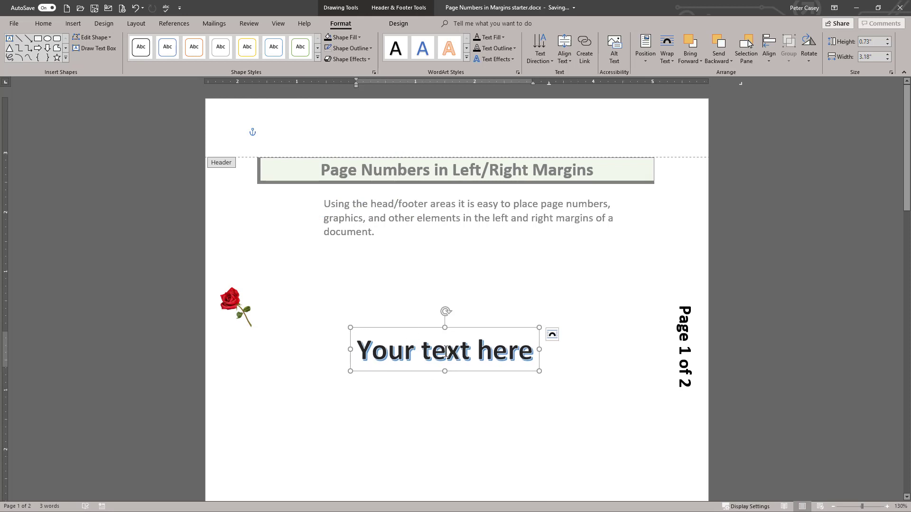
mouse_move(416, 232)
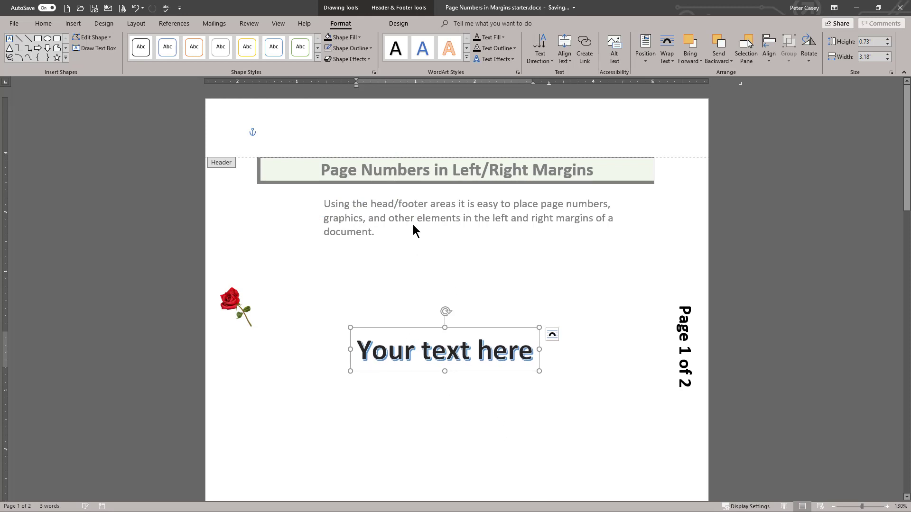
mouse_move(302, 125)
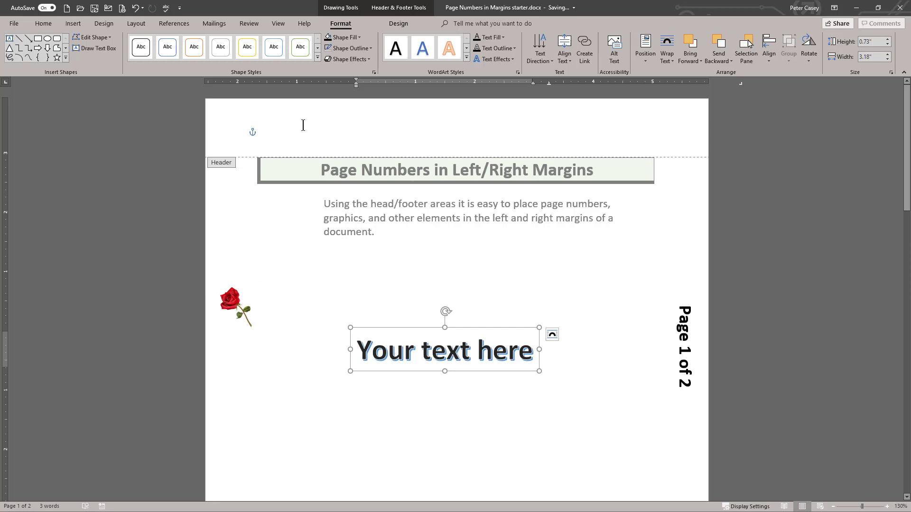
mouse_move(334, 195)
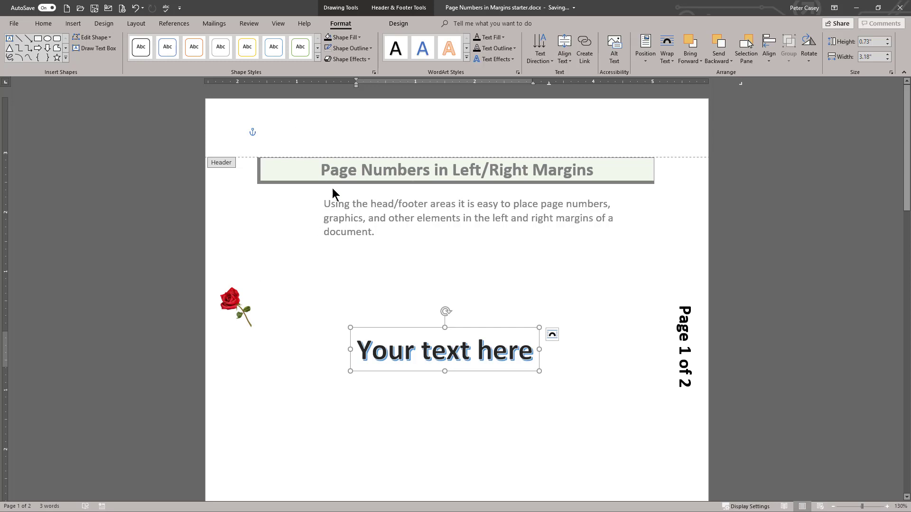
- Close header editing and scroll through both pages to review them
left_click(402, 259)
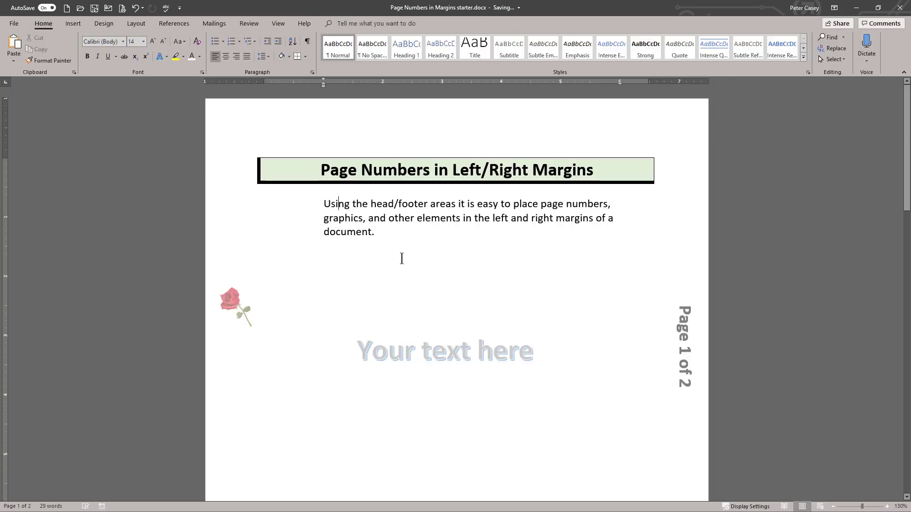
scroll("down", 3)
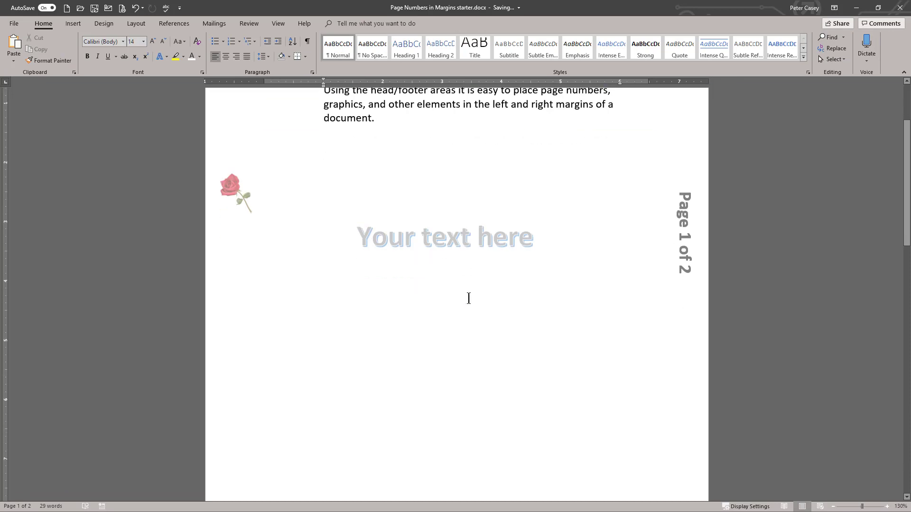
scroll("down", 3)
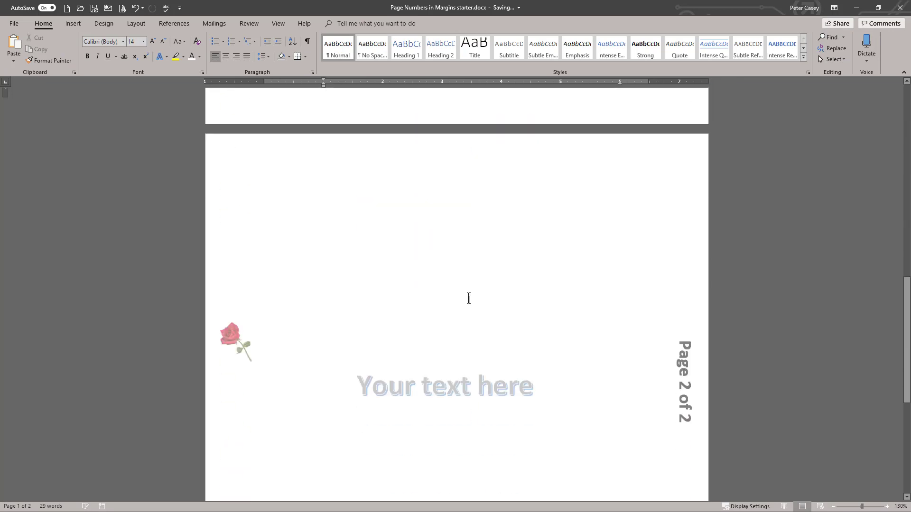
scroll("down", 3)
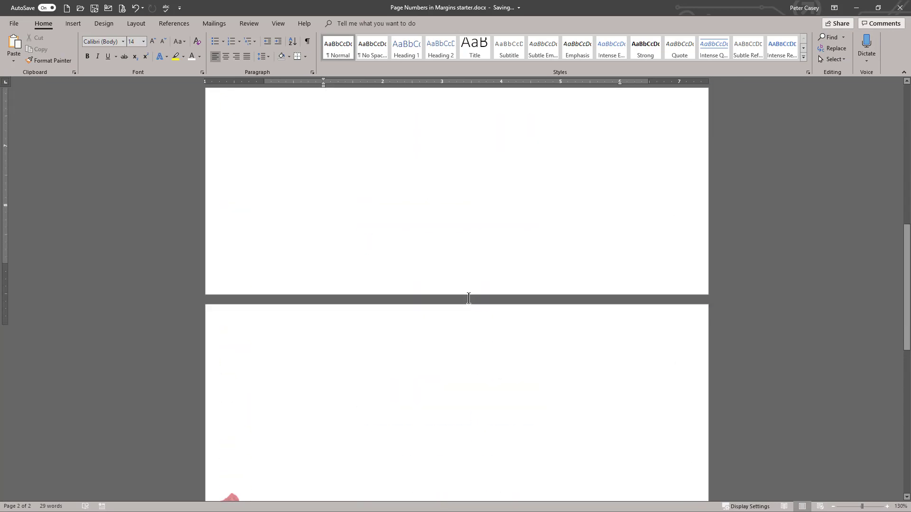
scroll("up", 3)
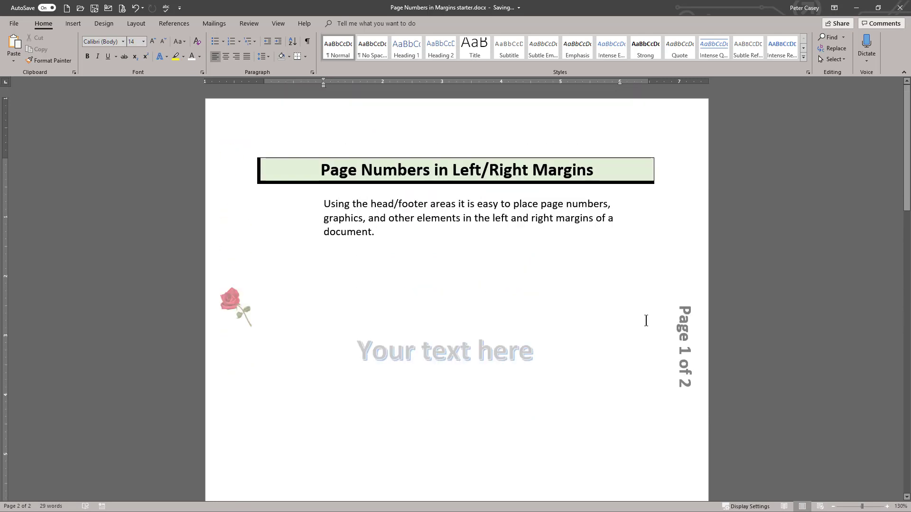
mouse_move(378, 335)
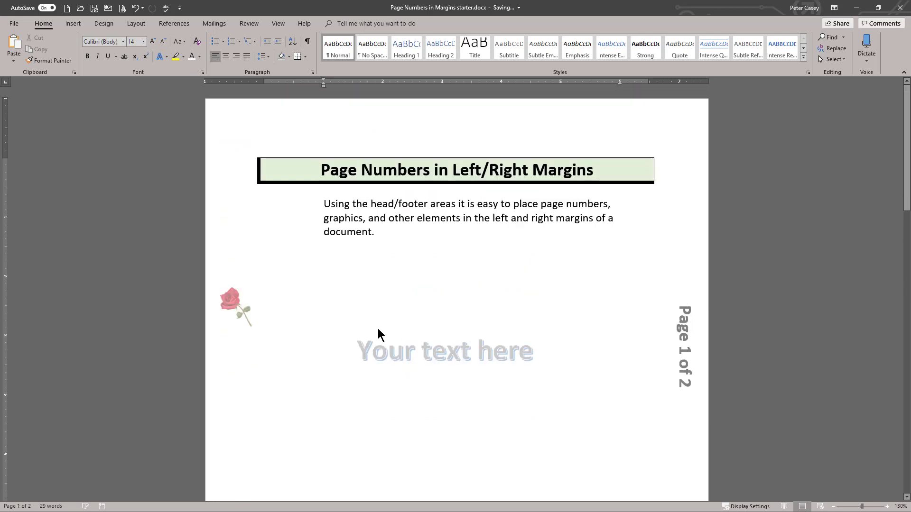
mouse_move(273, 144)
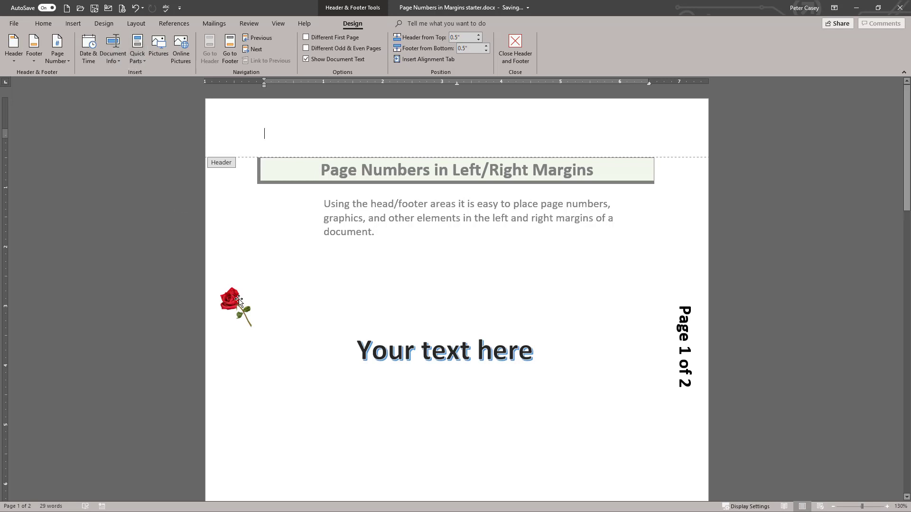
mouse_move(74, 23)
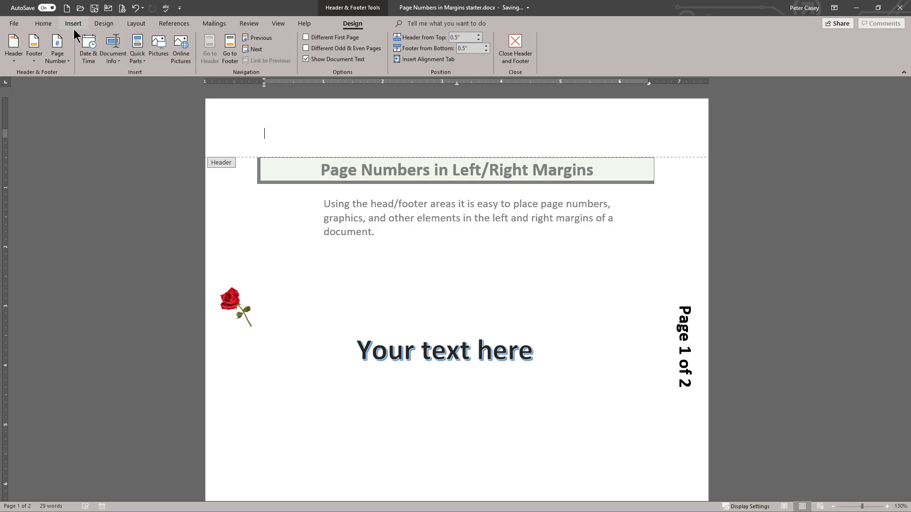
- Insert the white kitten photo from an Online Pictures search for cats
left_click(73, 23)
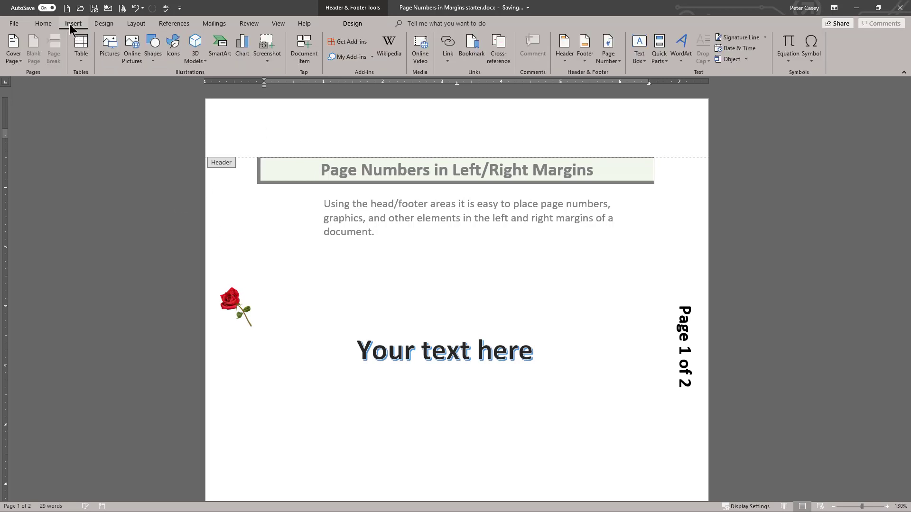
left_click(131, 46)
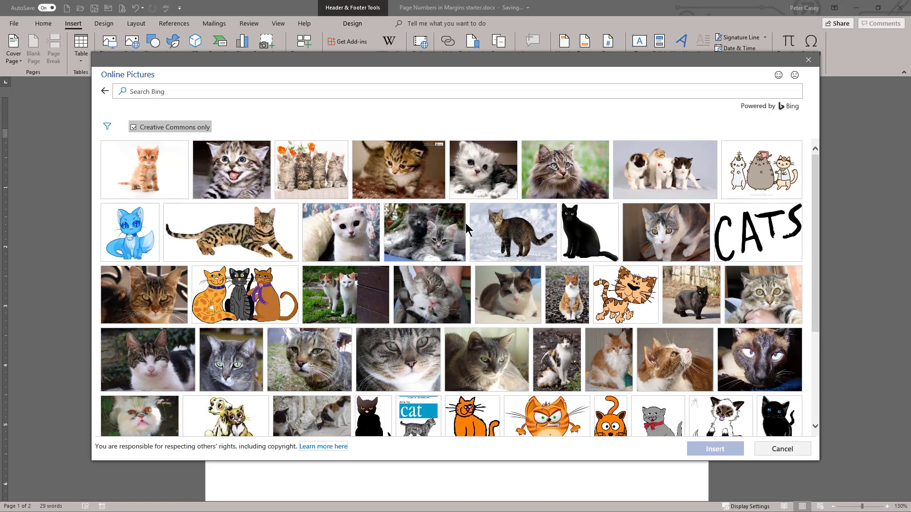
mouse_move(479, 189)
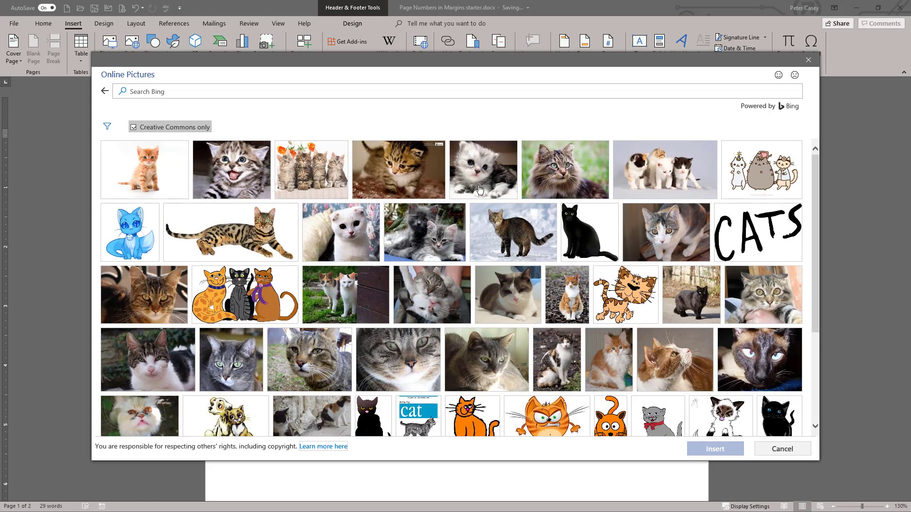
left_click(483, 169)
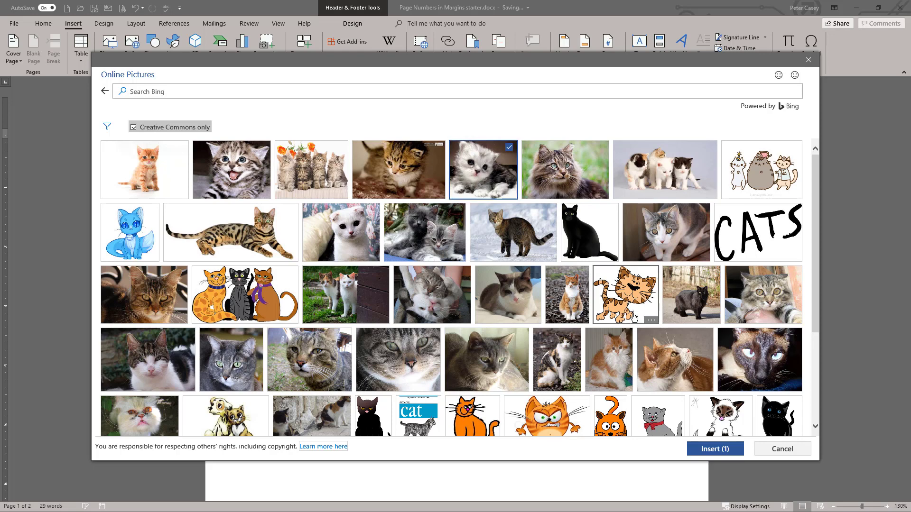
left_click(715, 448)
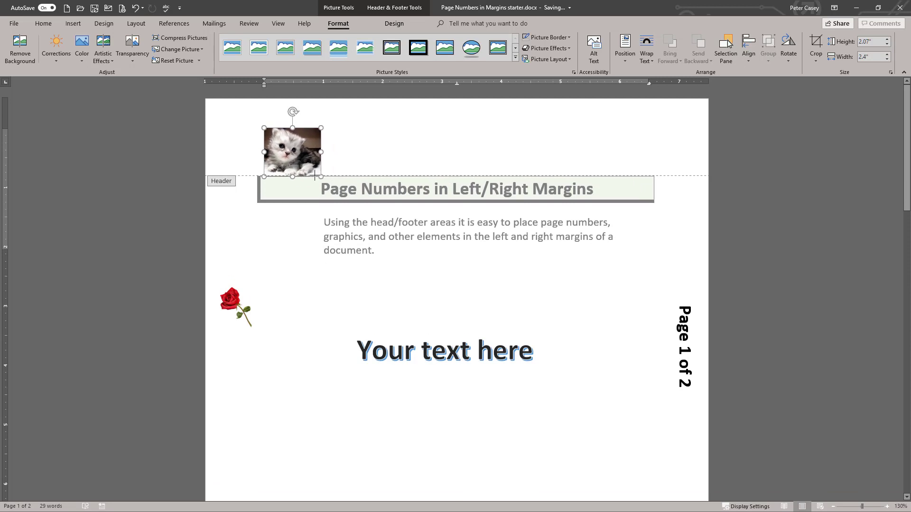
- Shrink the kitten picture and set its text wrapping to Tight
left_click_drag(323, 177, 308, 166)
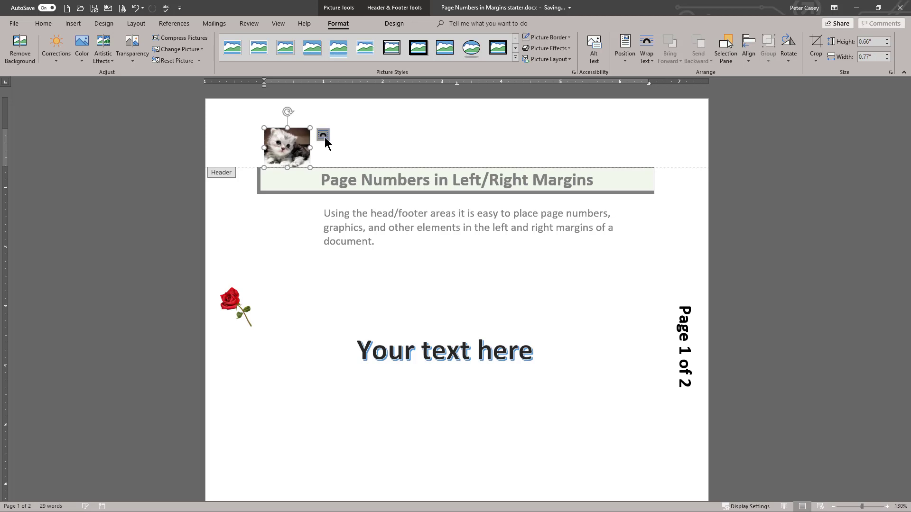
left_click(323, 138)
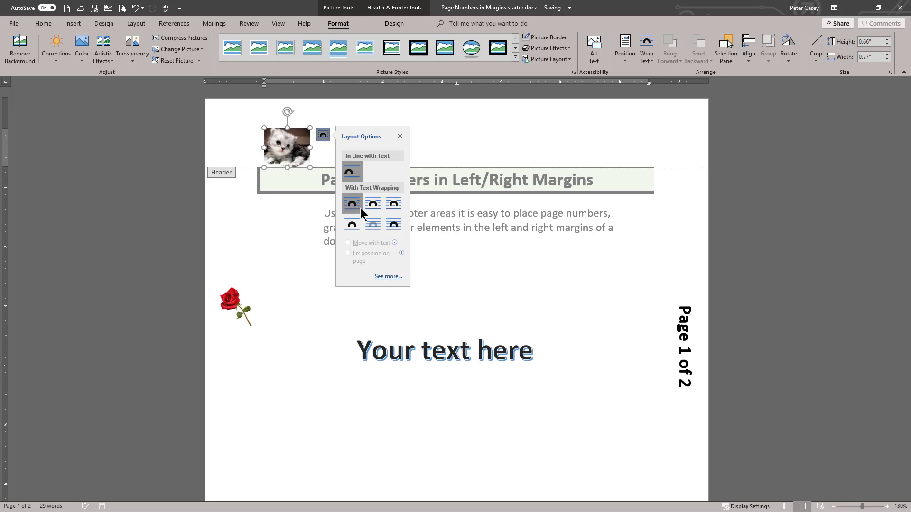
mouse_move(373, 204)
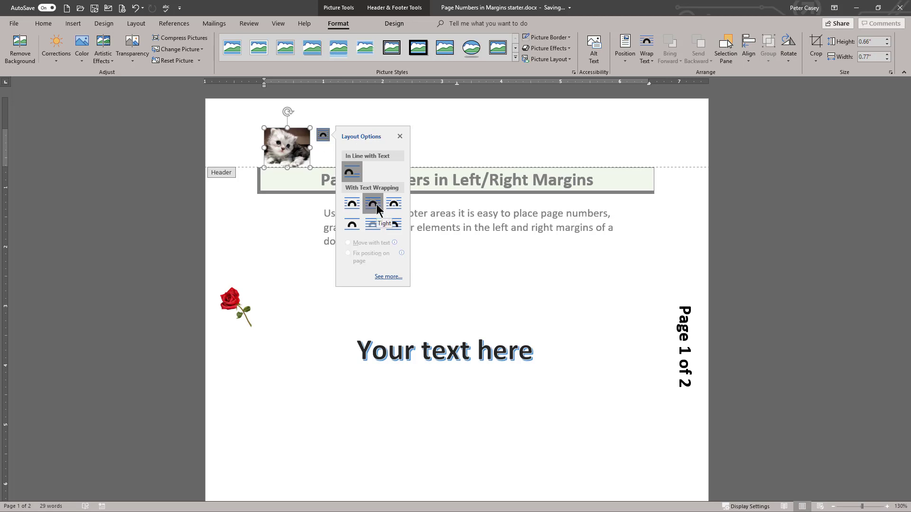
left_click(372, 203)
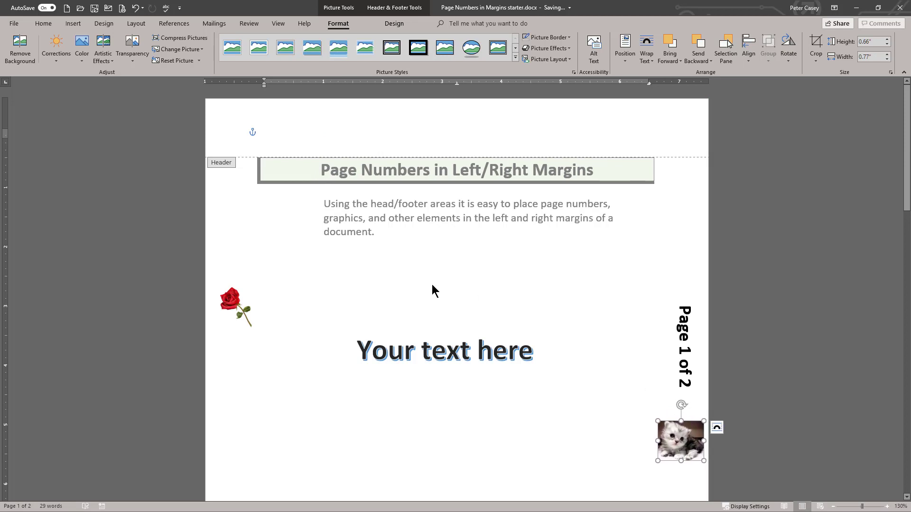
mouse_move(328, 212)
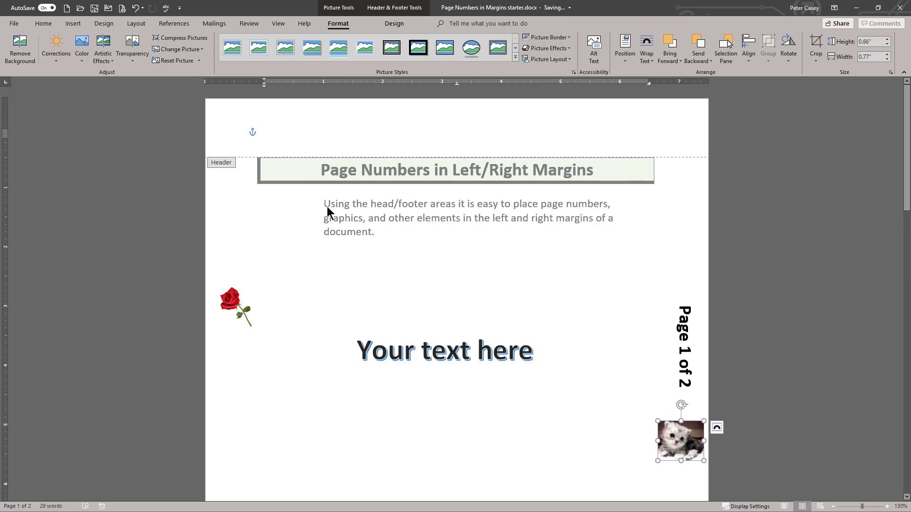
- Close the header and check both pages zoomed in the Print preview
left_click(204, 153)
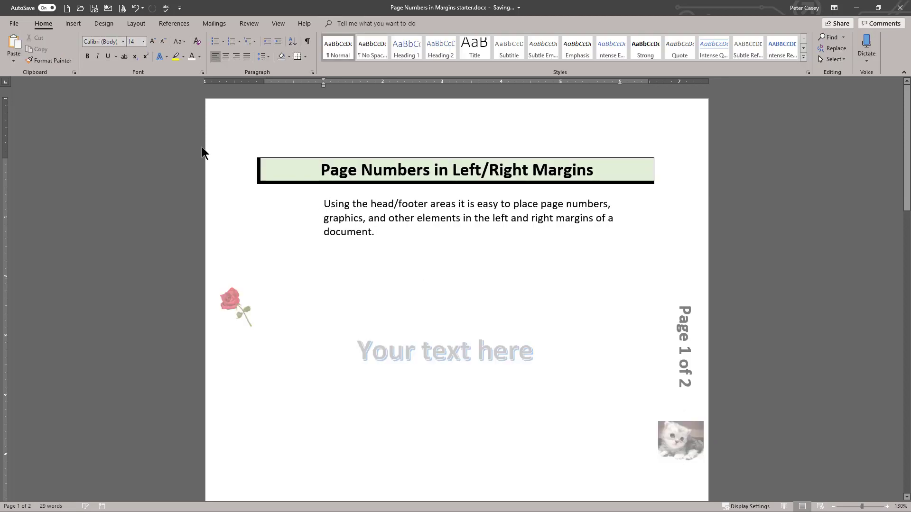
left_click(13, 23)
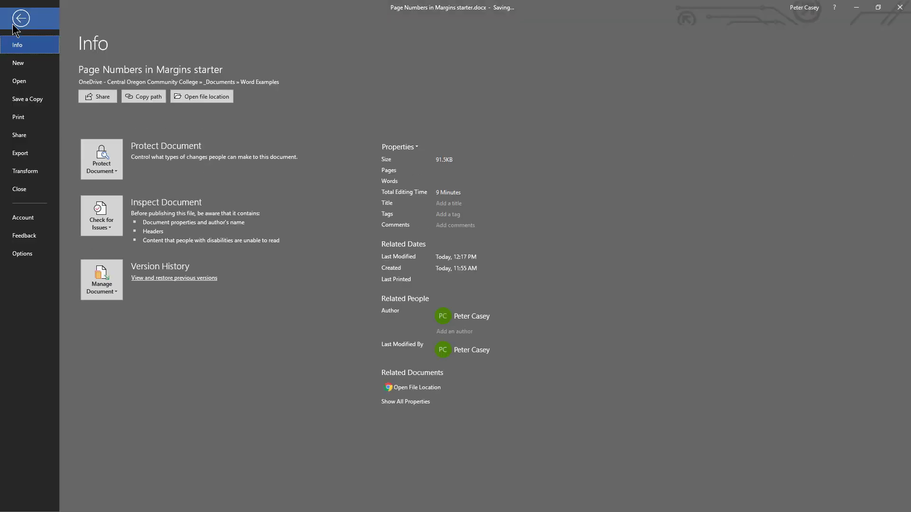
left_click(18, 117)
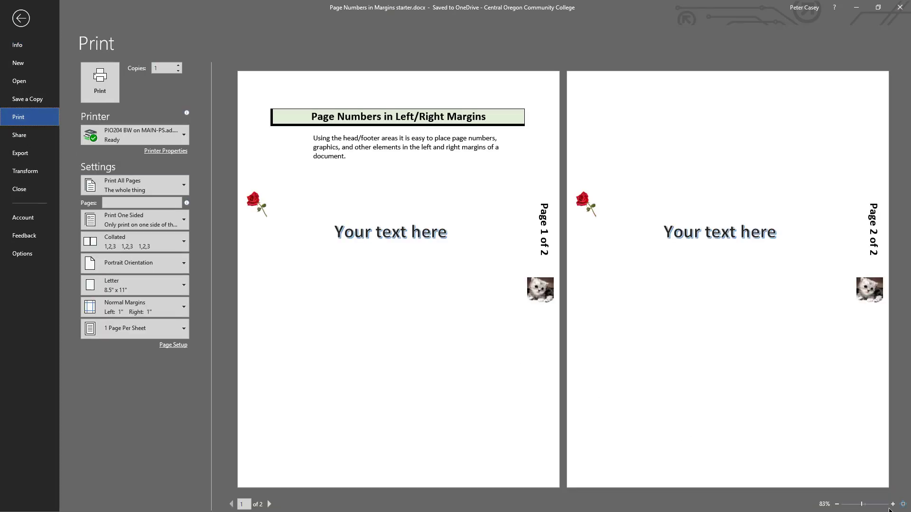
left_click(893, 504)
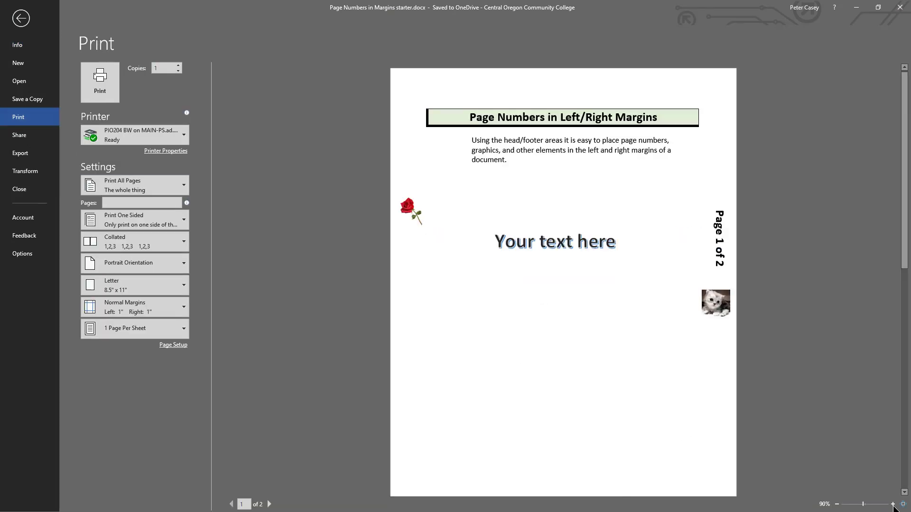
left_click(894, 504)
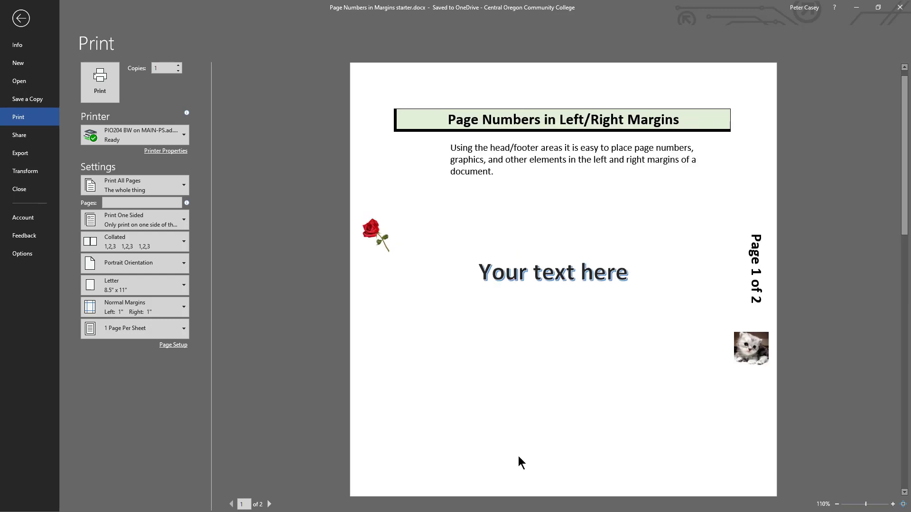
mouse_move(277, 507)
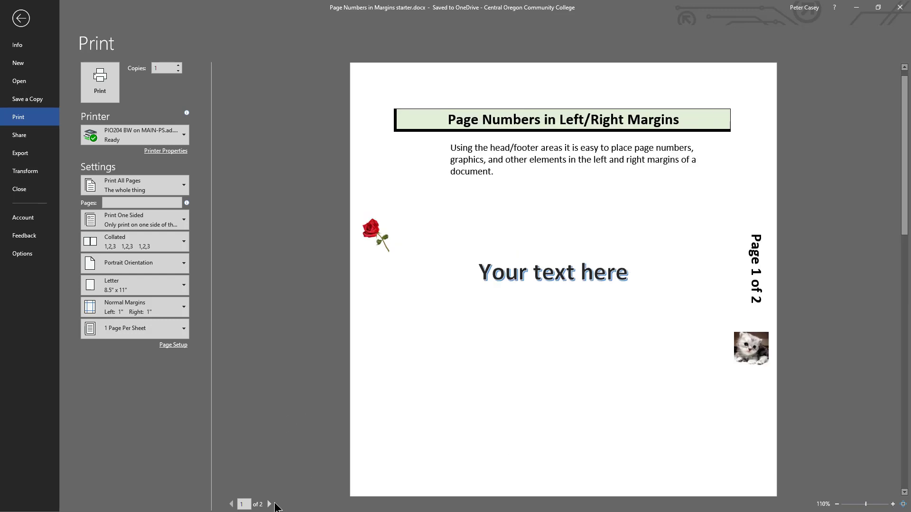
left_click(269, 504)
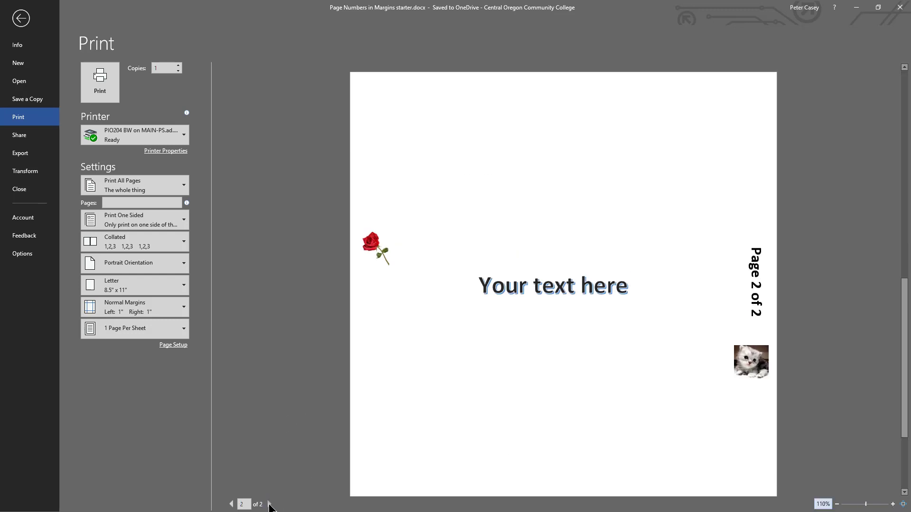
mouse_move(231, 504)
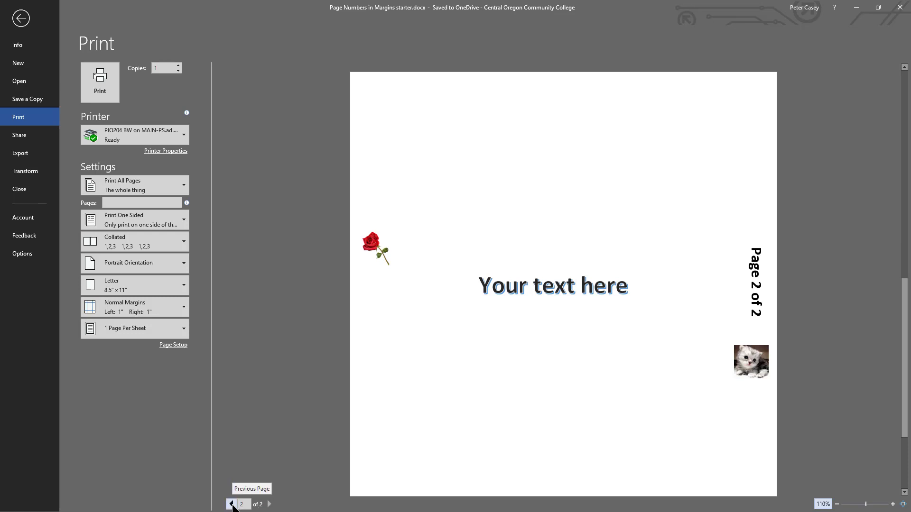
left_click(231, 504)
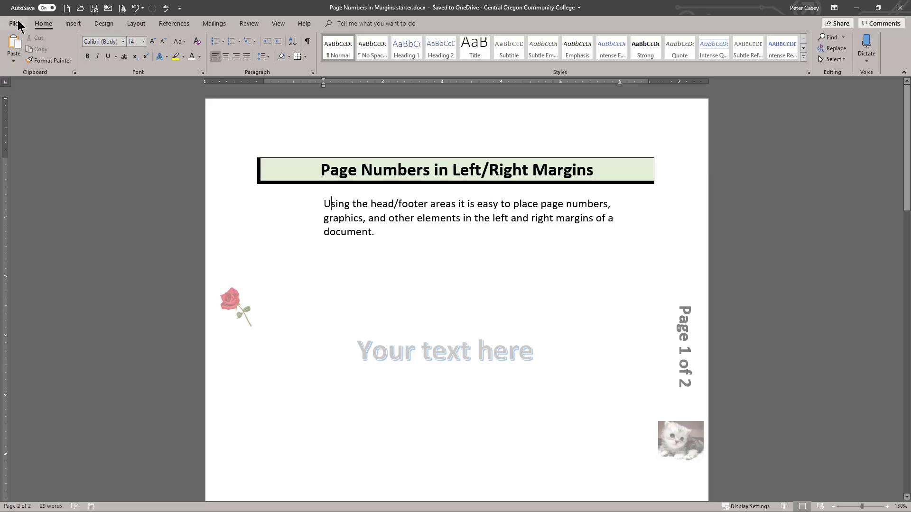
mouse_move(553, 297)
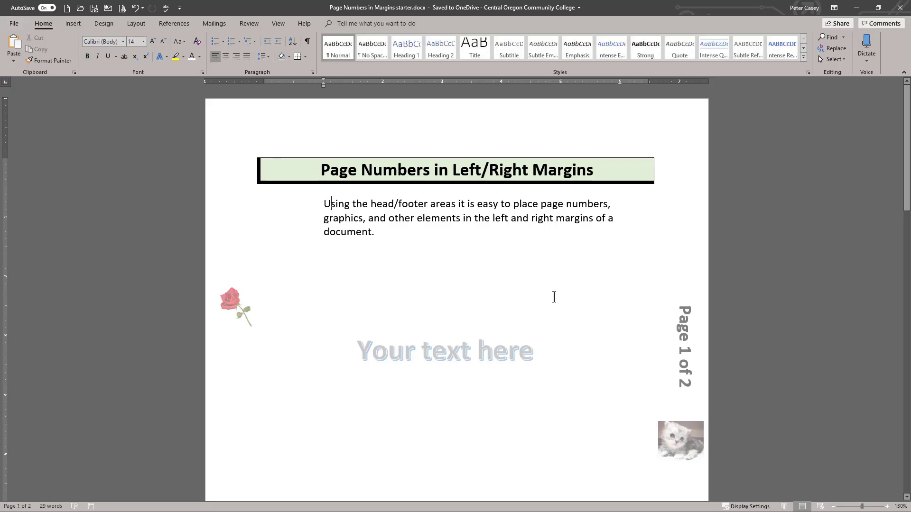
mouse_move(445, 238)
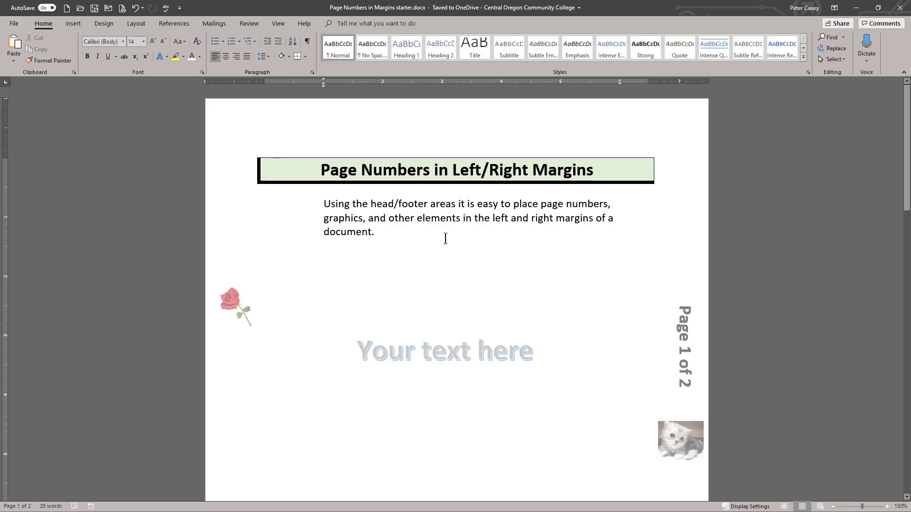